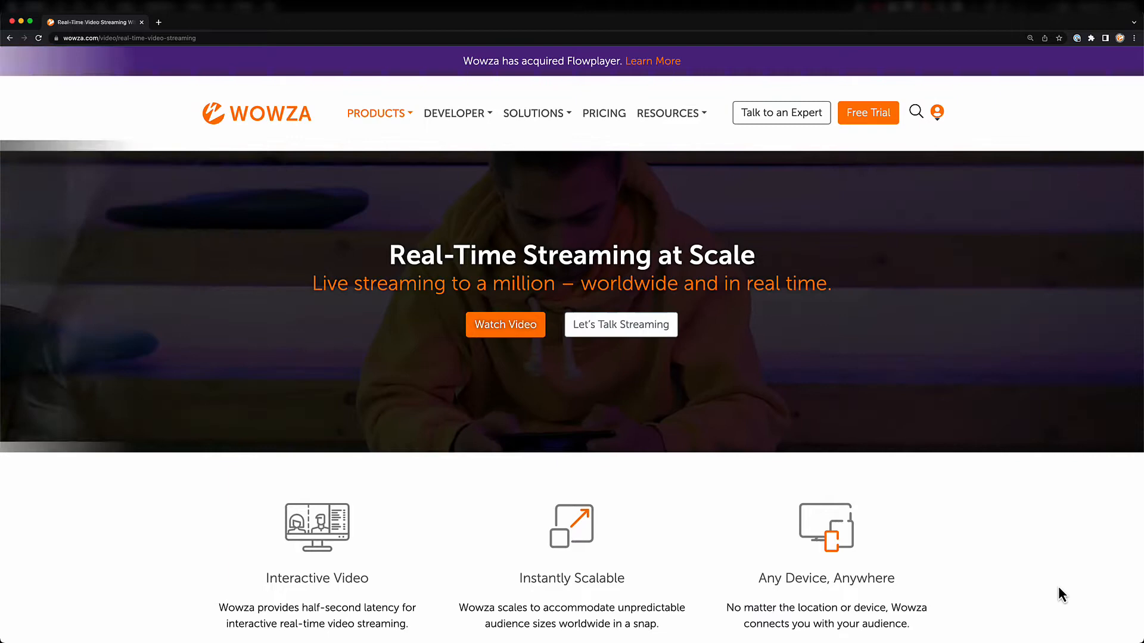
Step: Open the Wowza Video dashboard from the wowza.com real-time streaming page
click(620, 324)
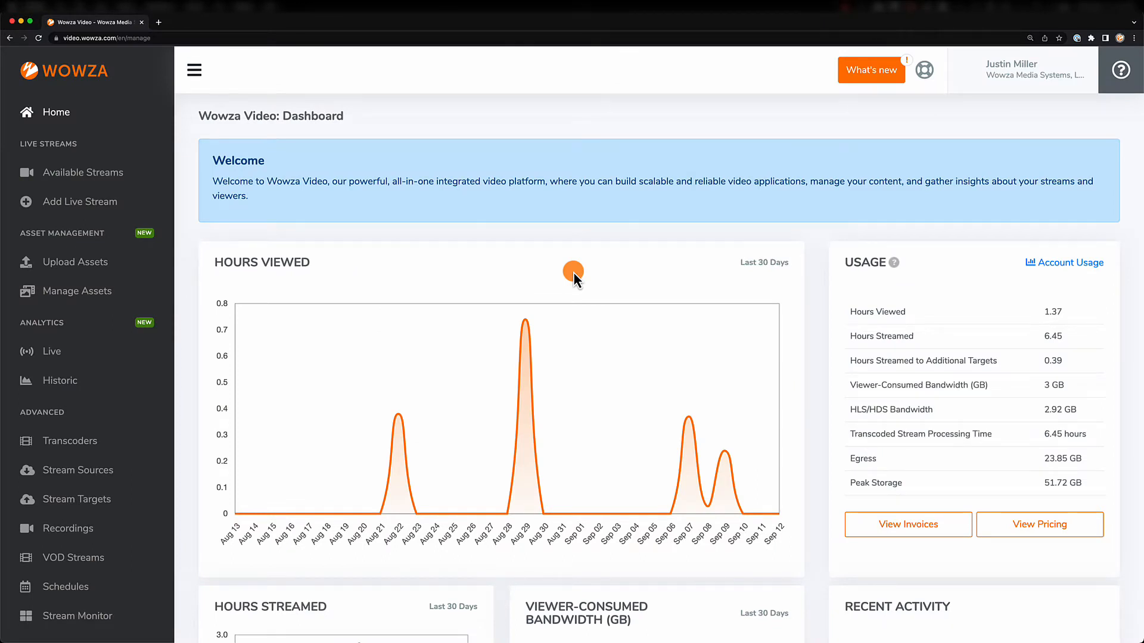
Step: Start adding a live stream named 'Low Latency'
click(80, 201)
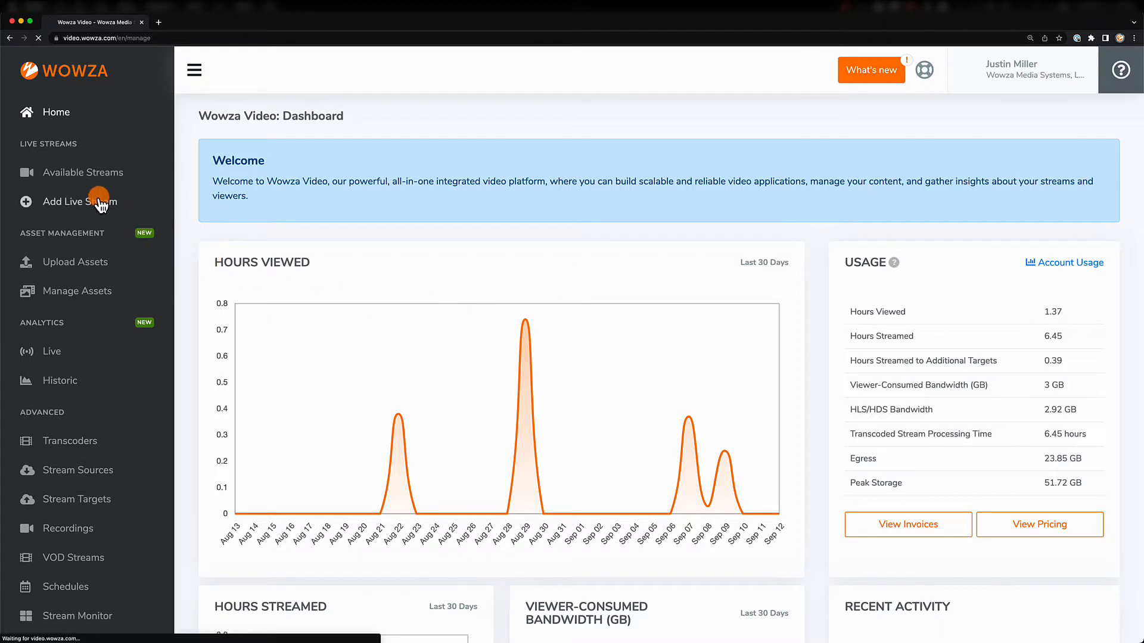
click(79, 202)
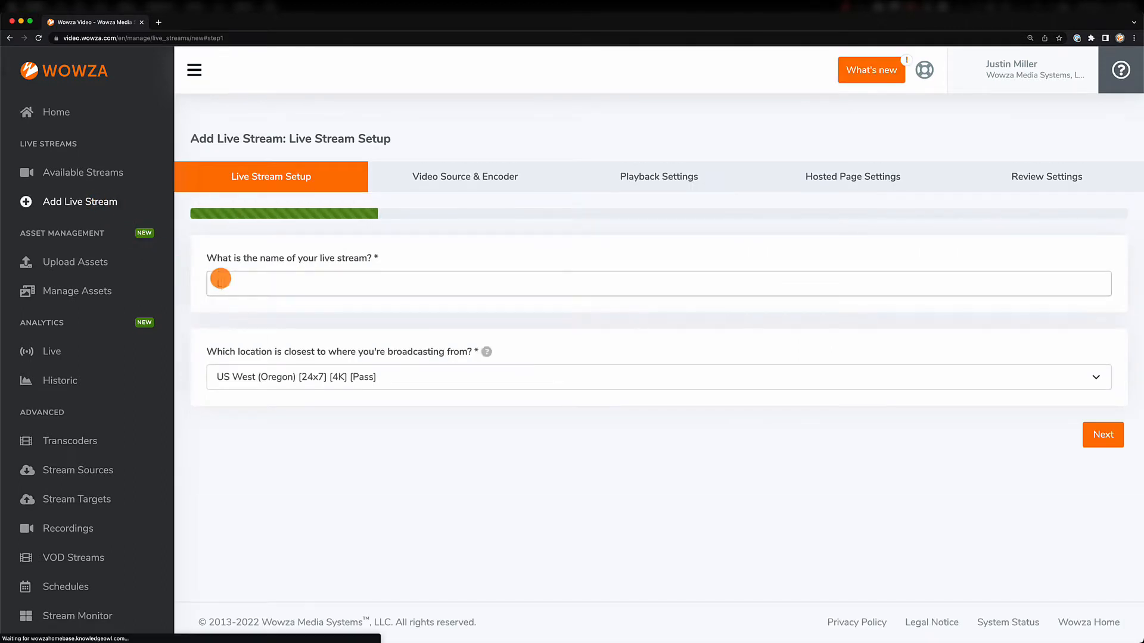
text(Low Latency)
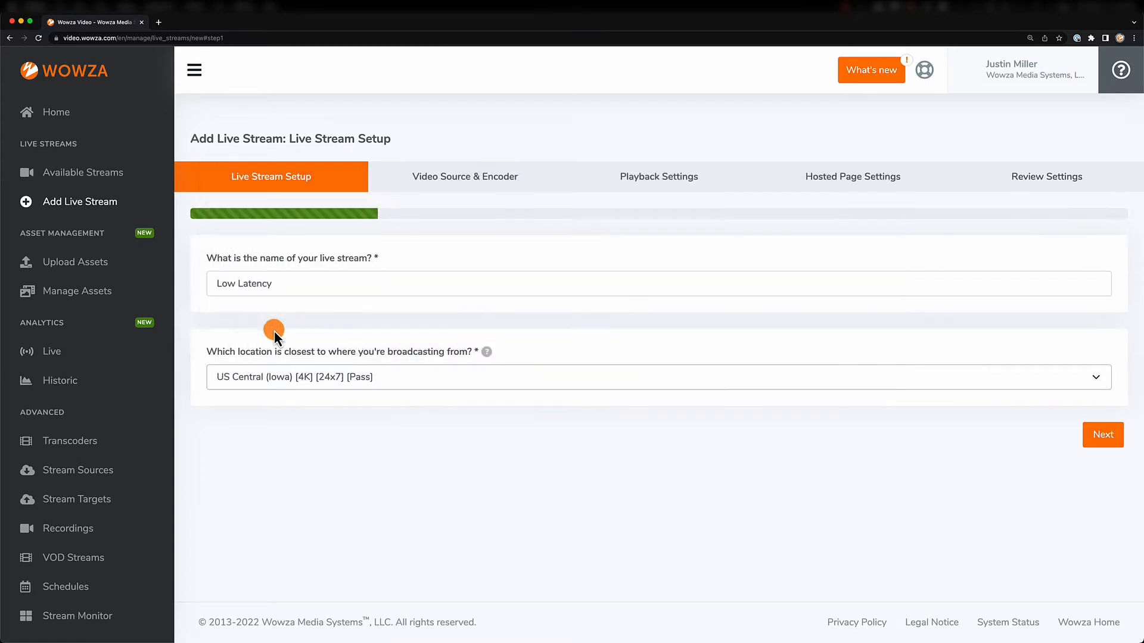
click(1103, 435)
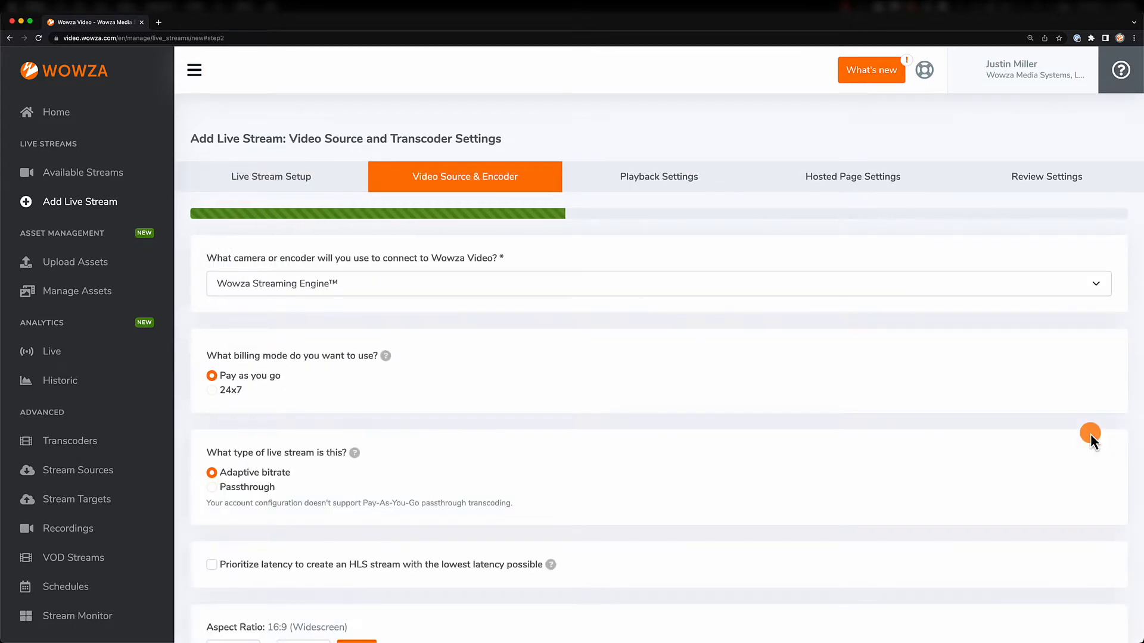
Step: Set the encoder to Web Browser (WebRTC) and tick Prioritize latency
click(657, 284)
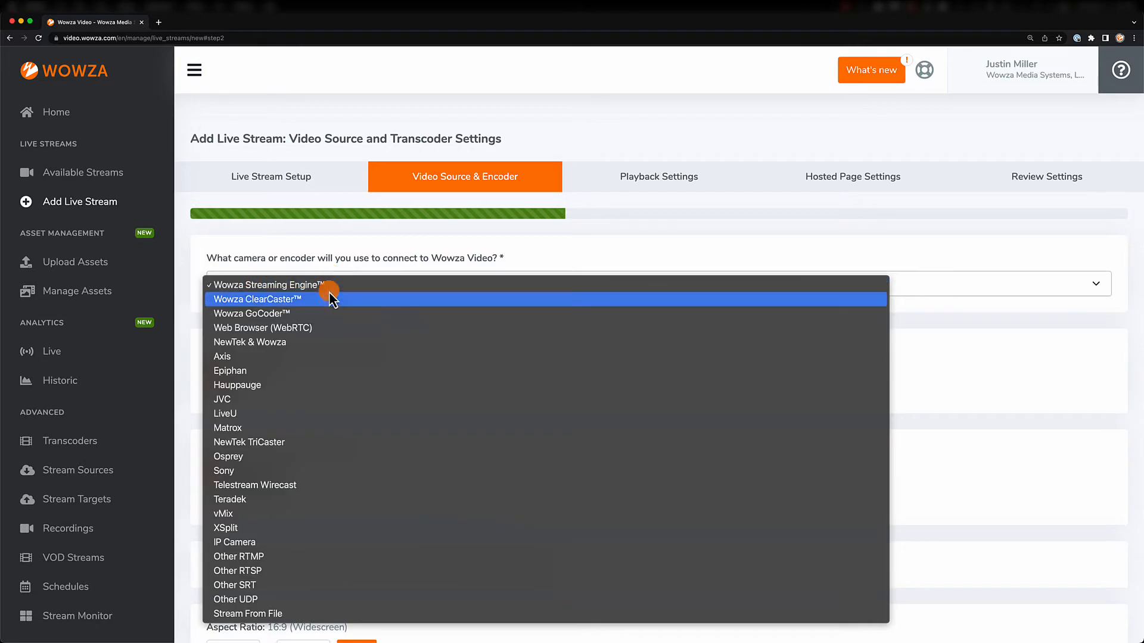
mouse_move(286, 330)
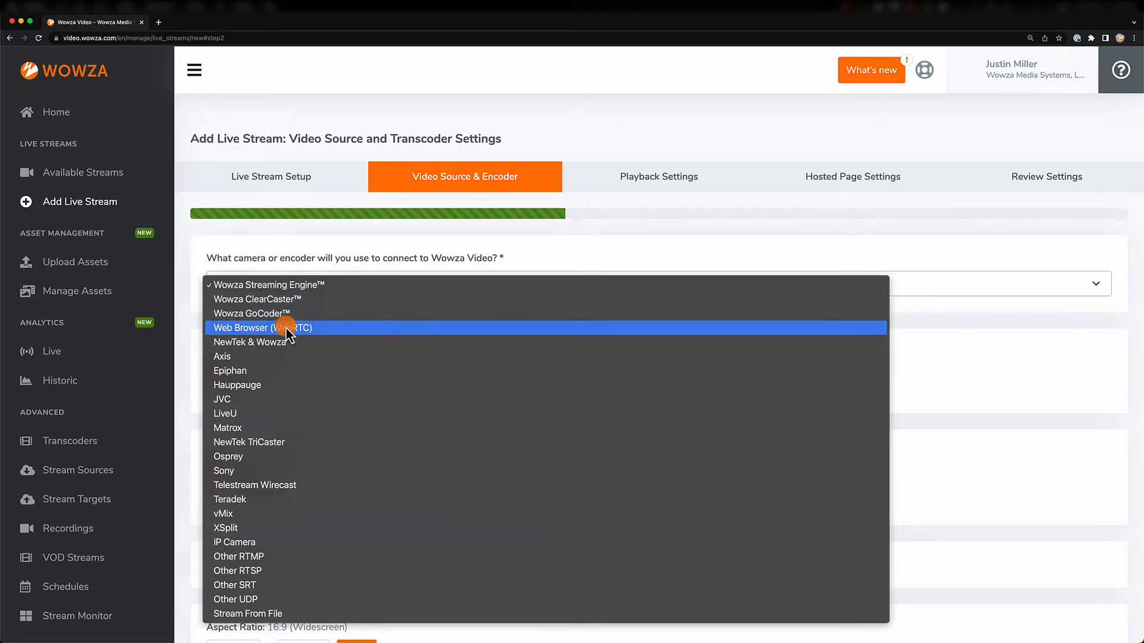
click(262, 328)
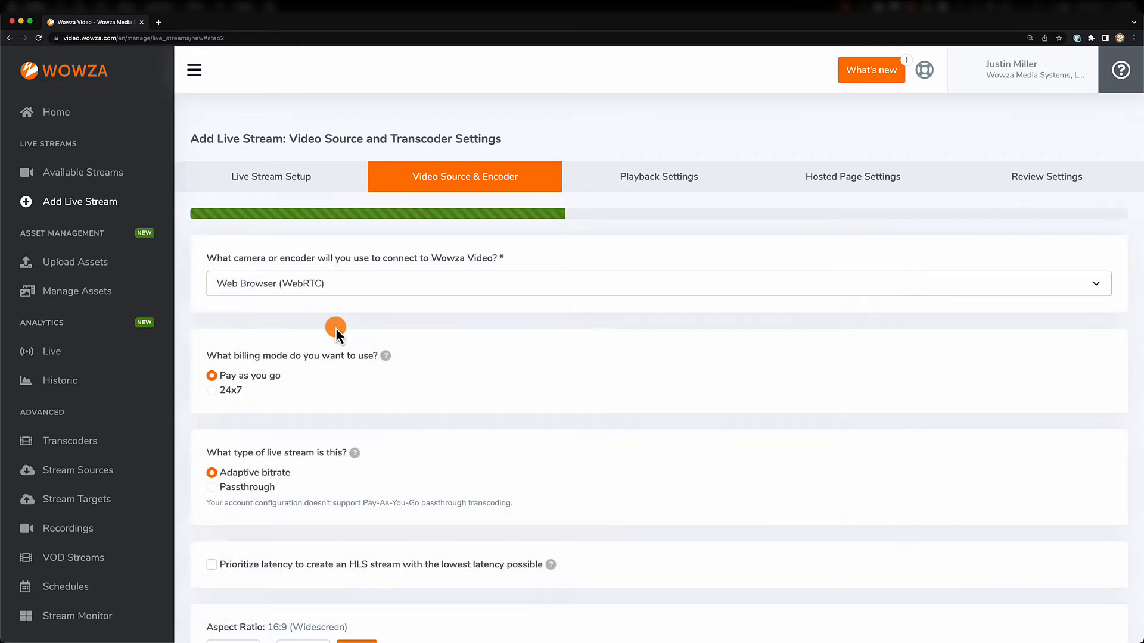
scroll(down, 3)
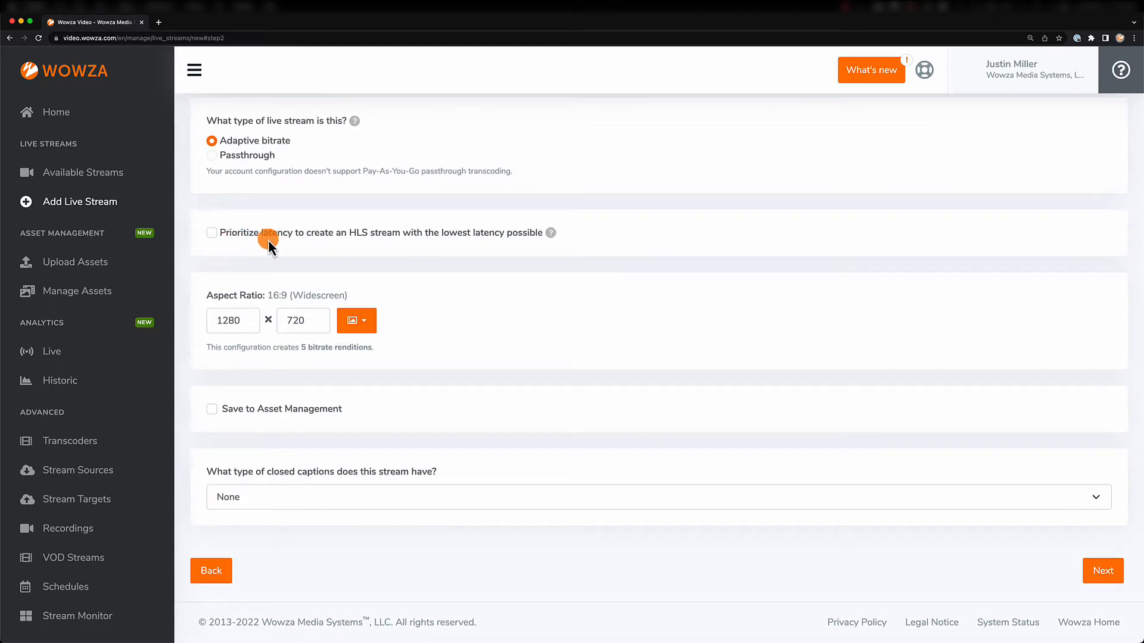
mouse_move(532, 237)
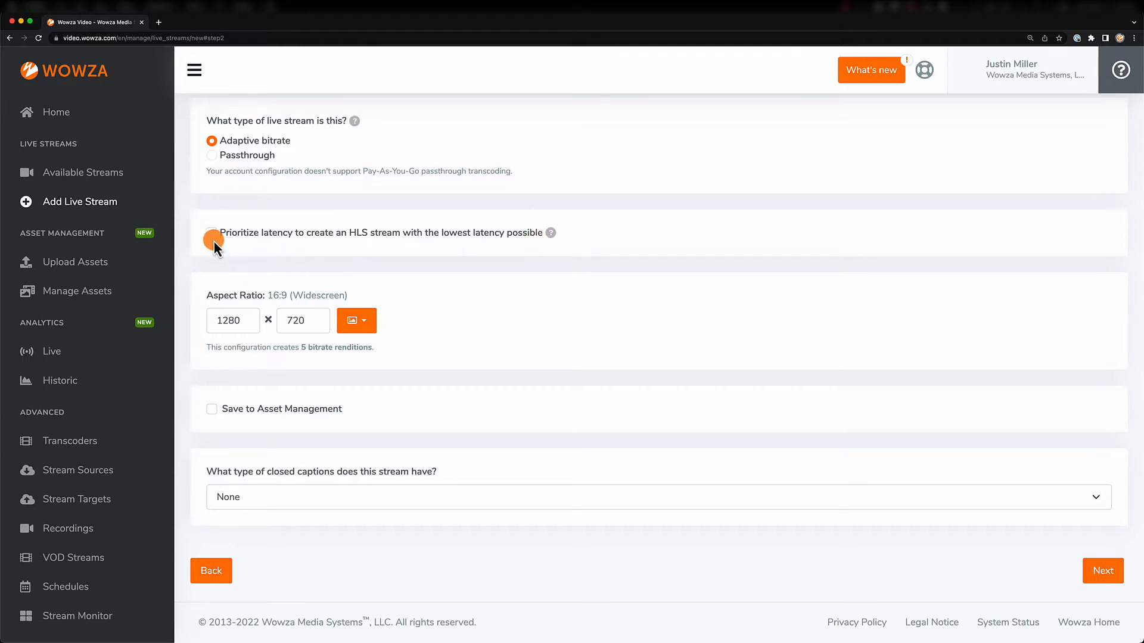
click(211, 232)
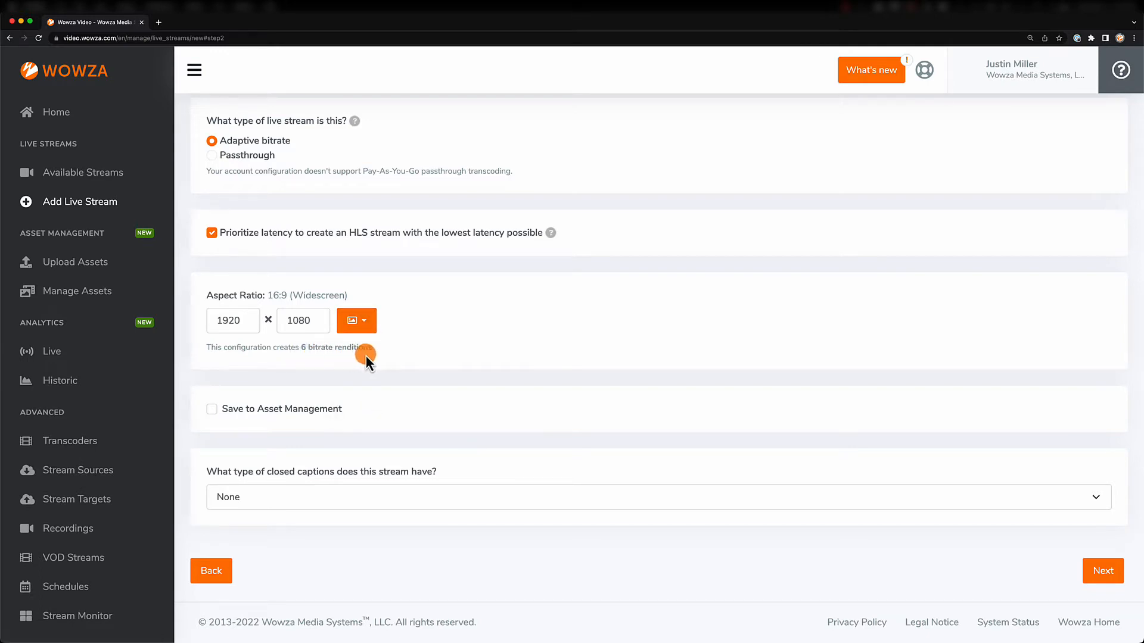
mouse_move(1005, 556)
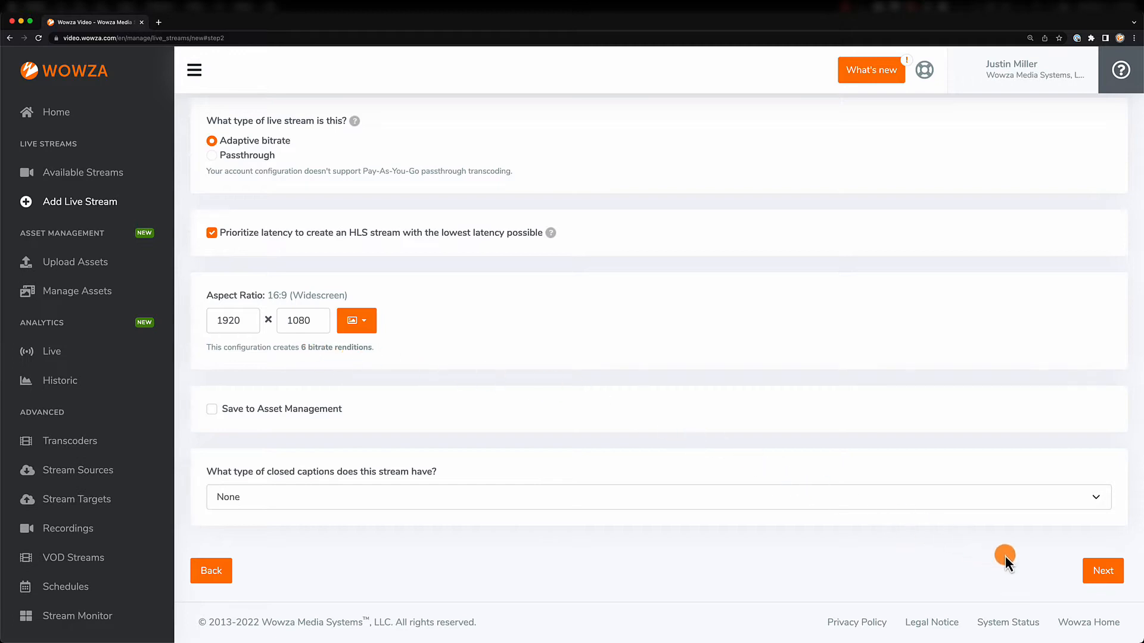
Step: Accept the default playback and hosted page settings, finish, and view the WebRTC URLs
click(1102, 571)
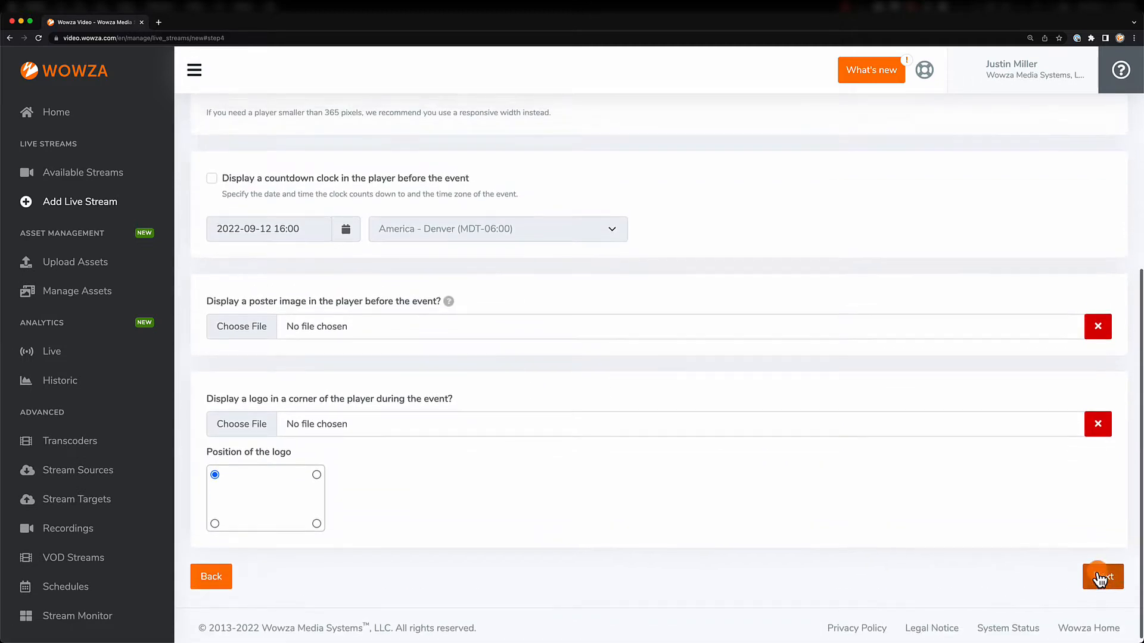
click(1102, 589)
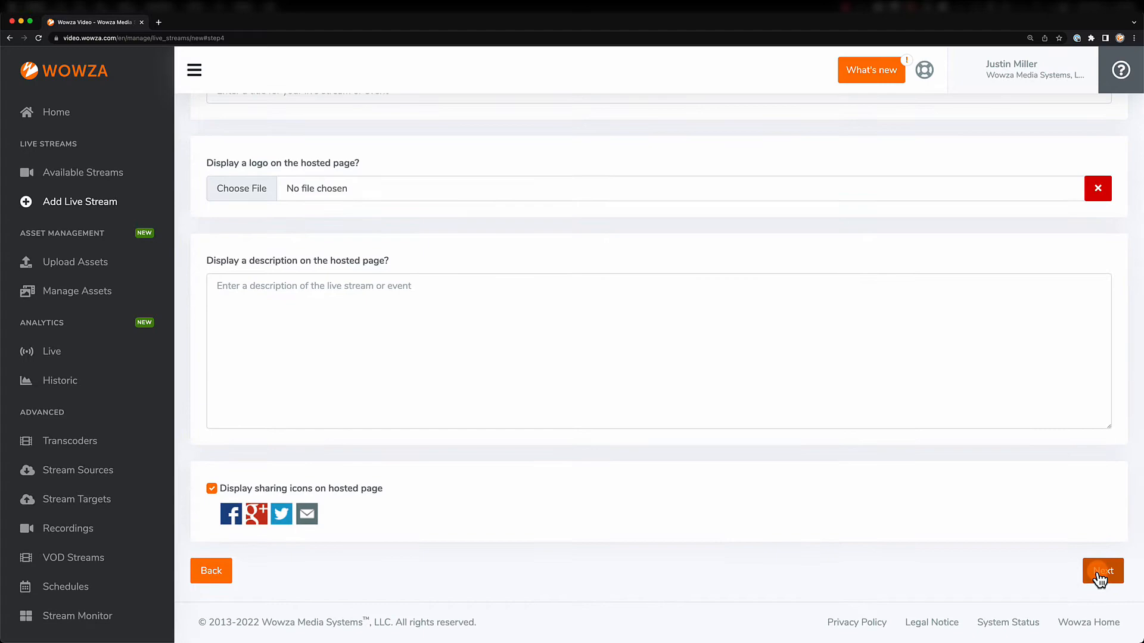
click(1104, 575)
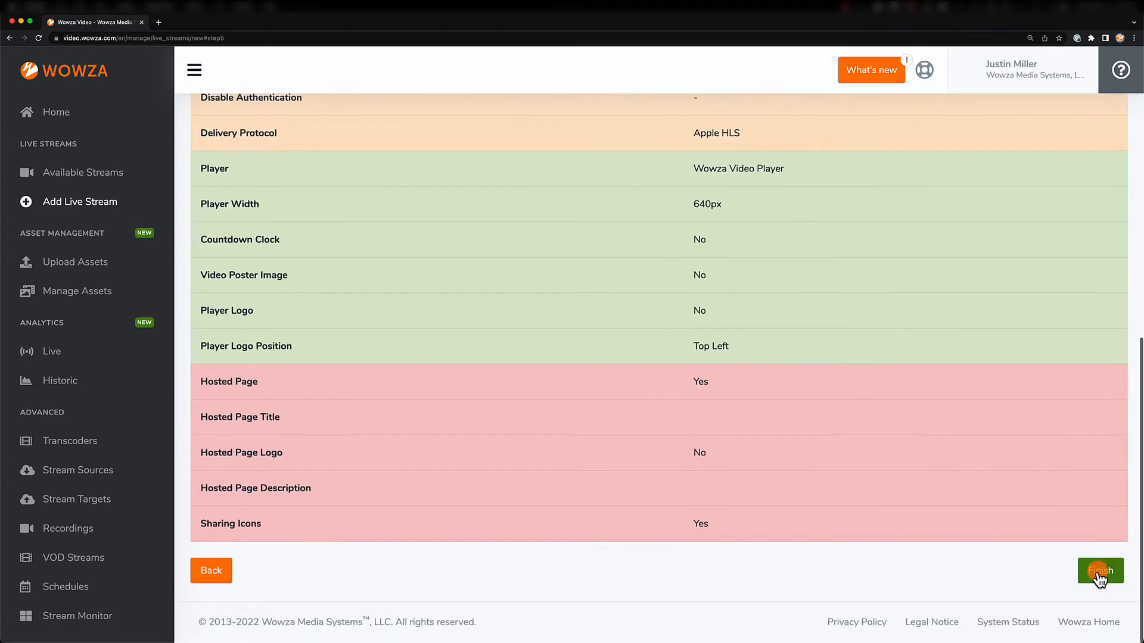
click(1099, 581)
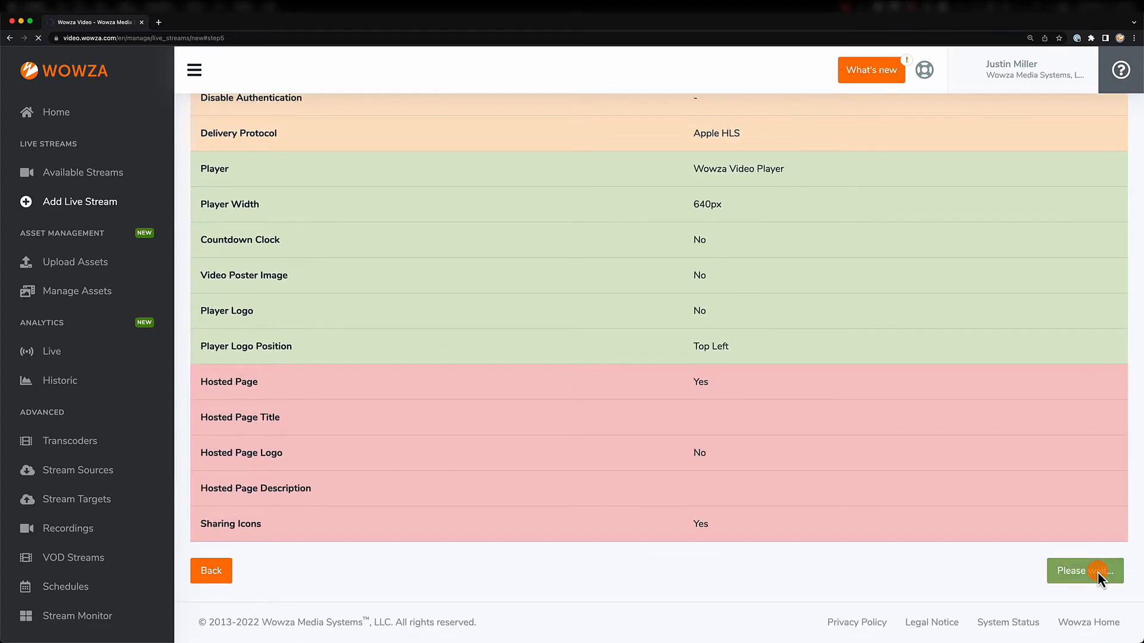
click(1084, 571)
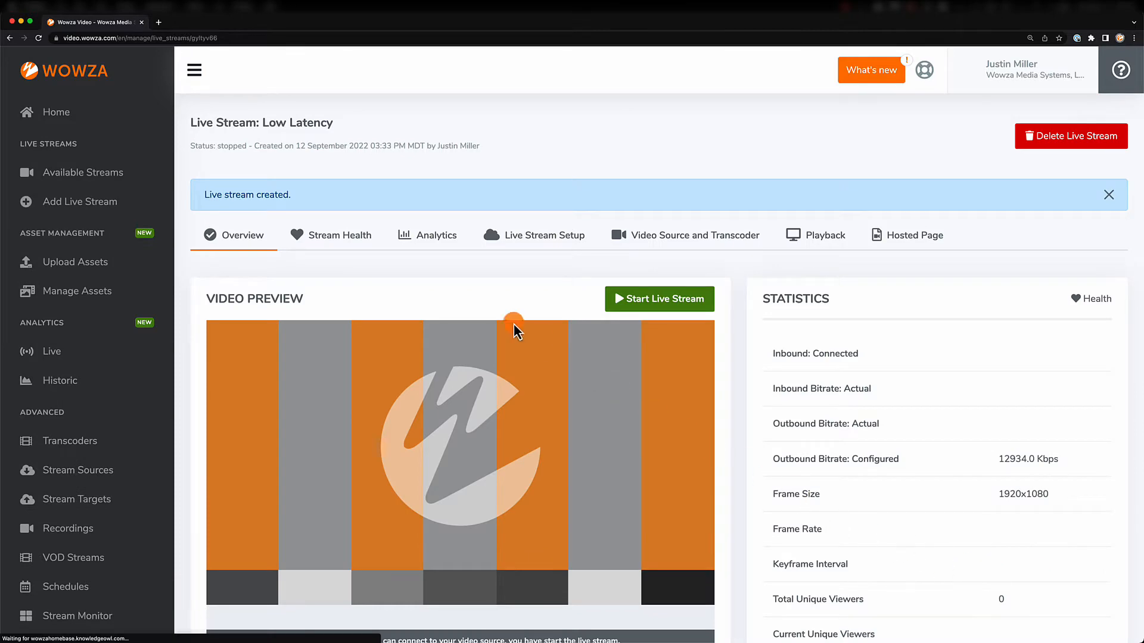
scroll(down, 3)
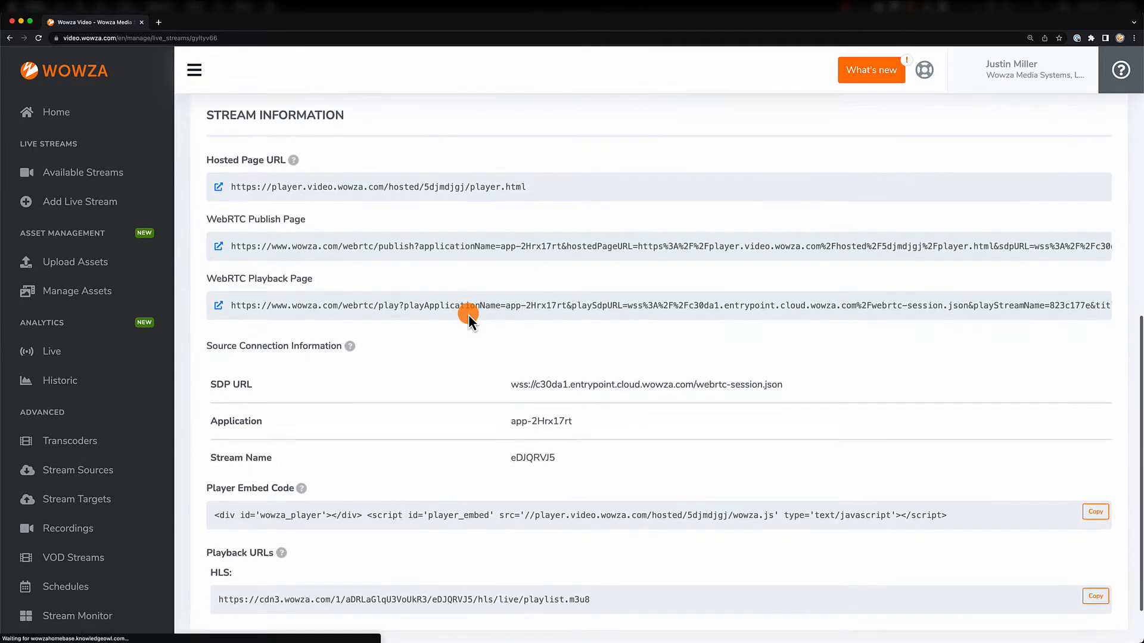
Step: Open the WebRTC playback and hosted pages in new tabs, then request starting the stream
right_click(224, 249)
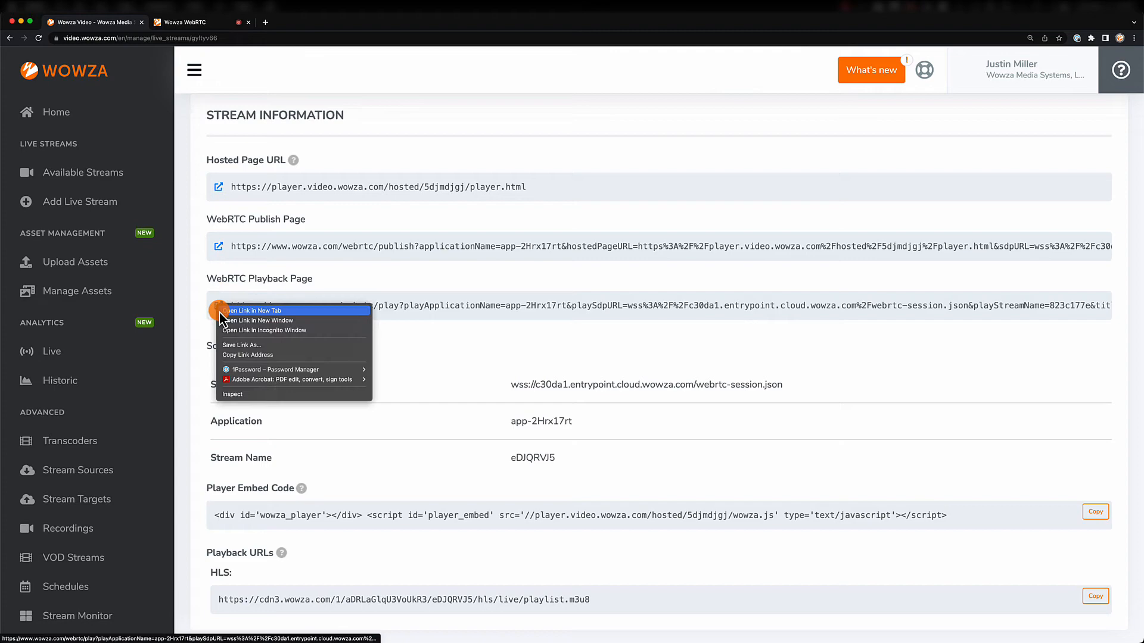
click(251, 310)
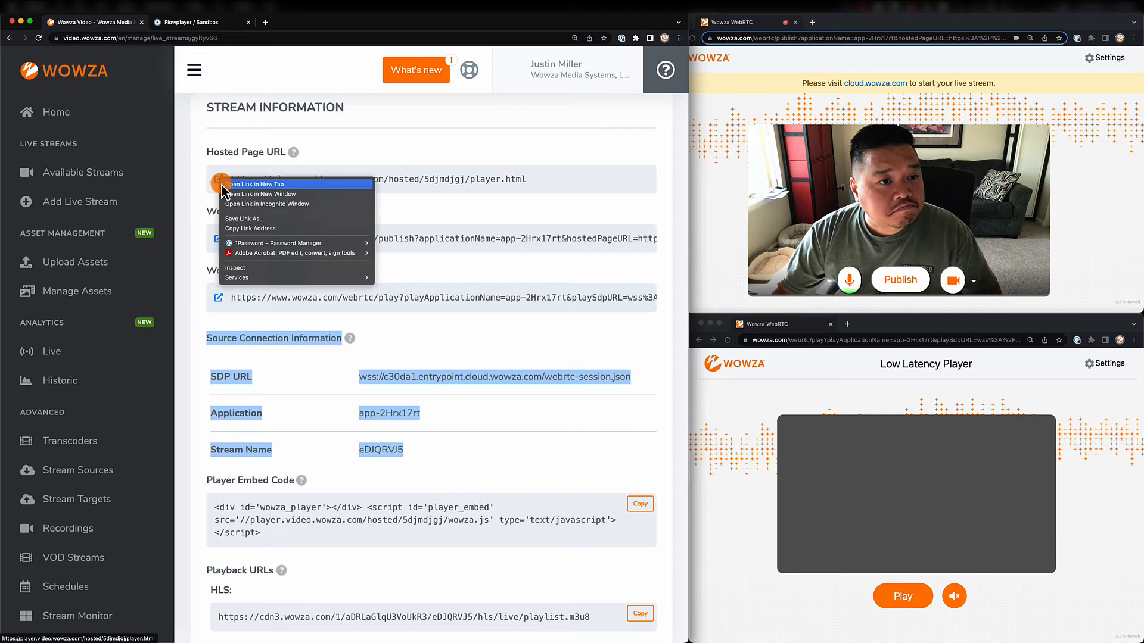
click(258, 183)
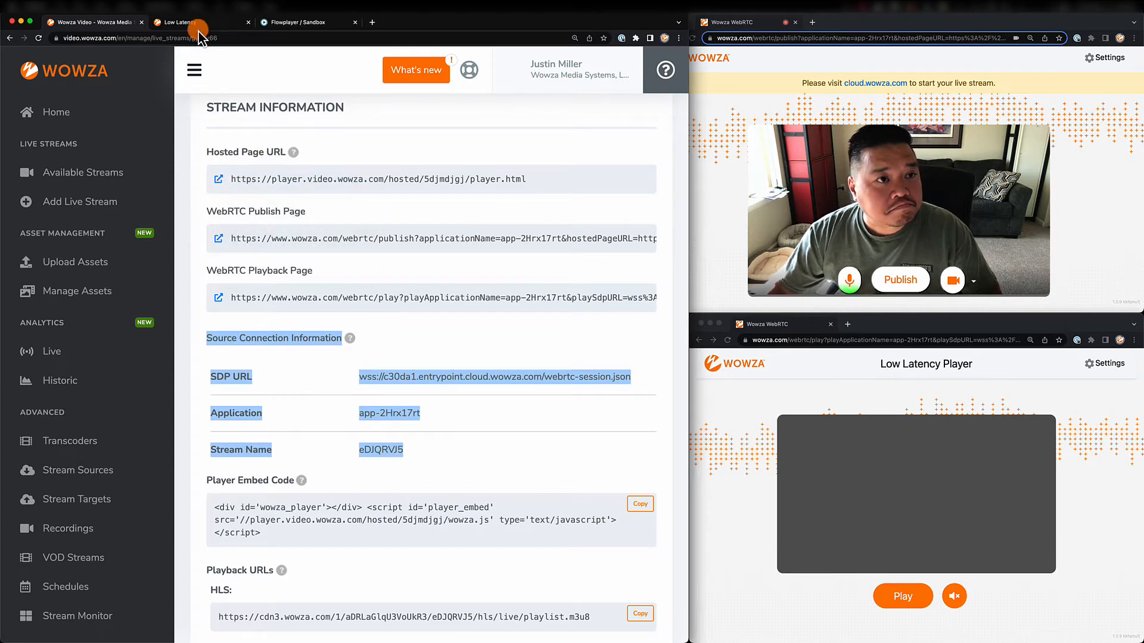
mouse_move(292, 495)
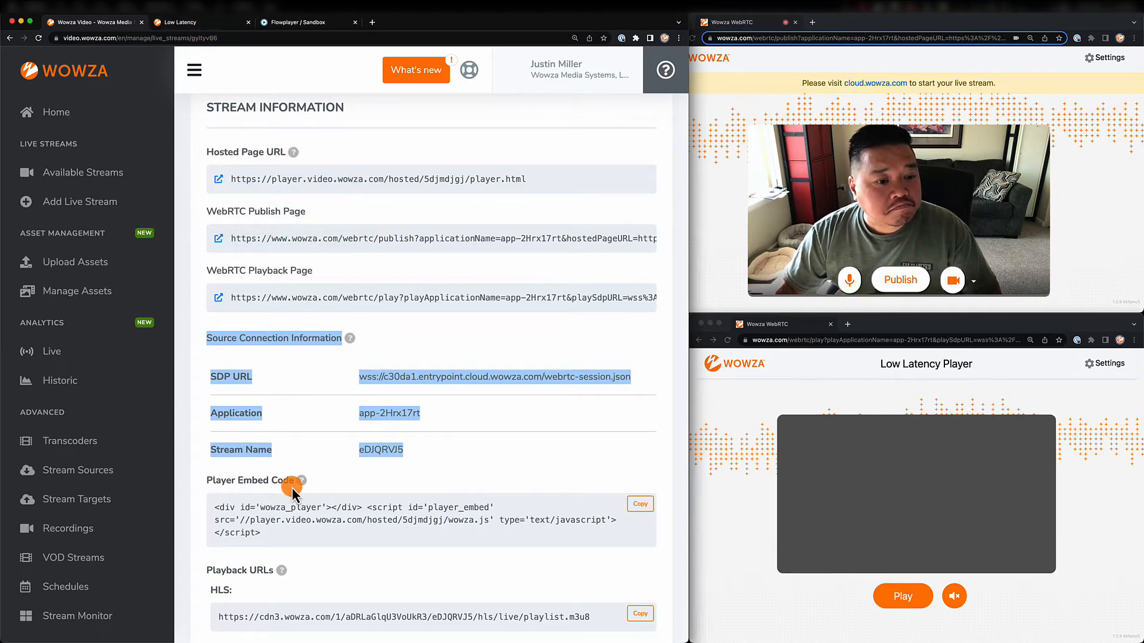
mouse_move(269, 573)
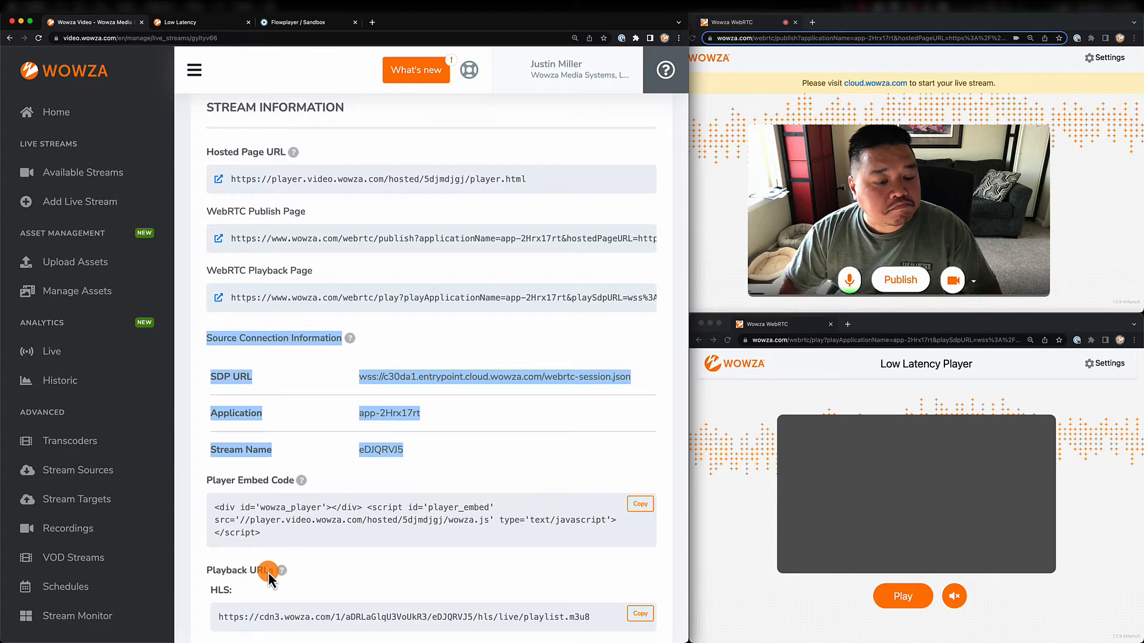
mouse_move(507, 532)
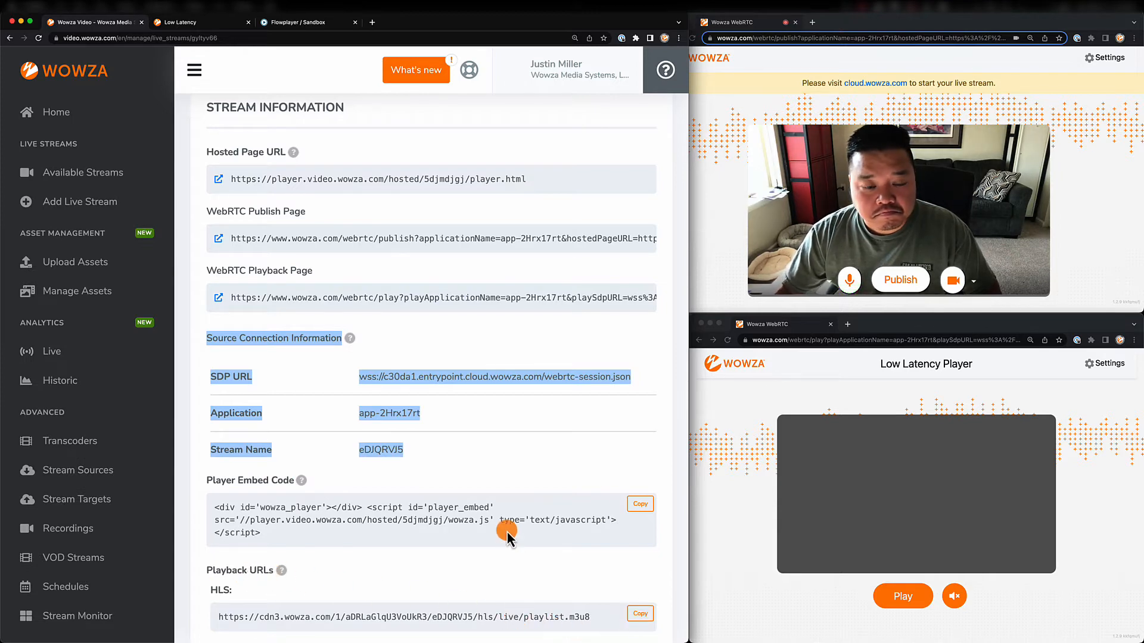
click(393, 325)
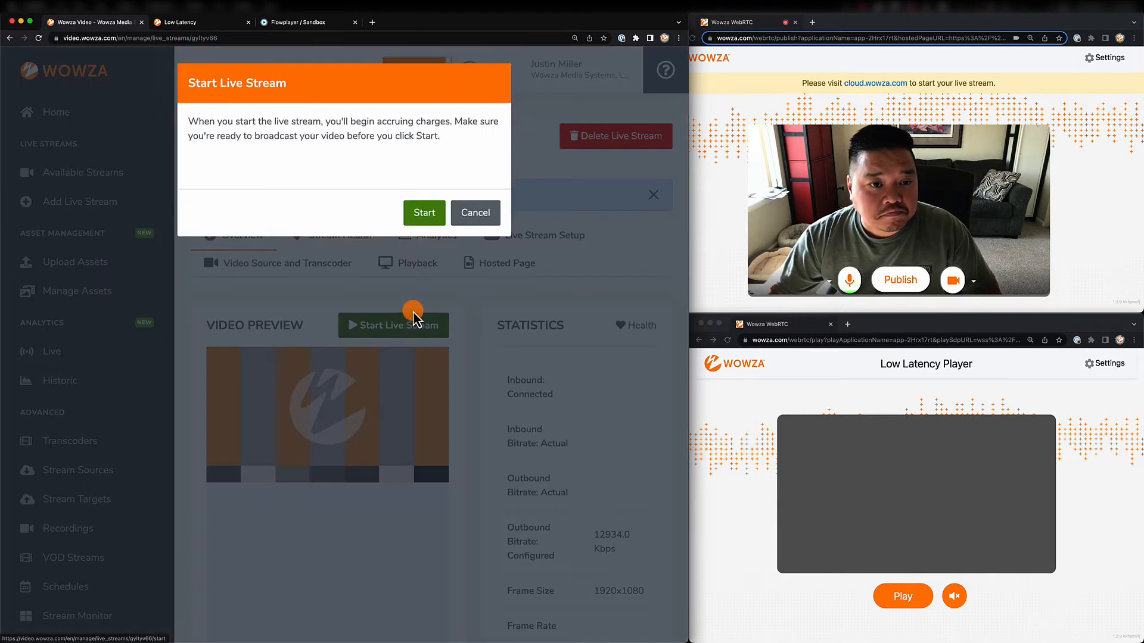
Step: Confirm starting the stream and view the publish page's SDP URL, application and stream name
click(424, 212)
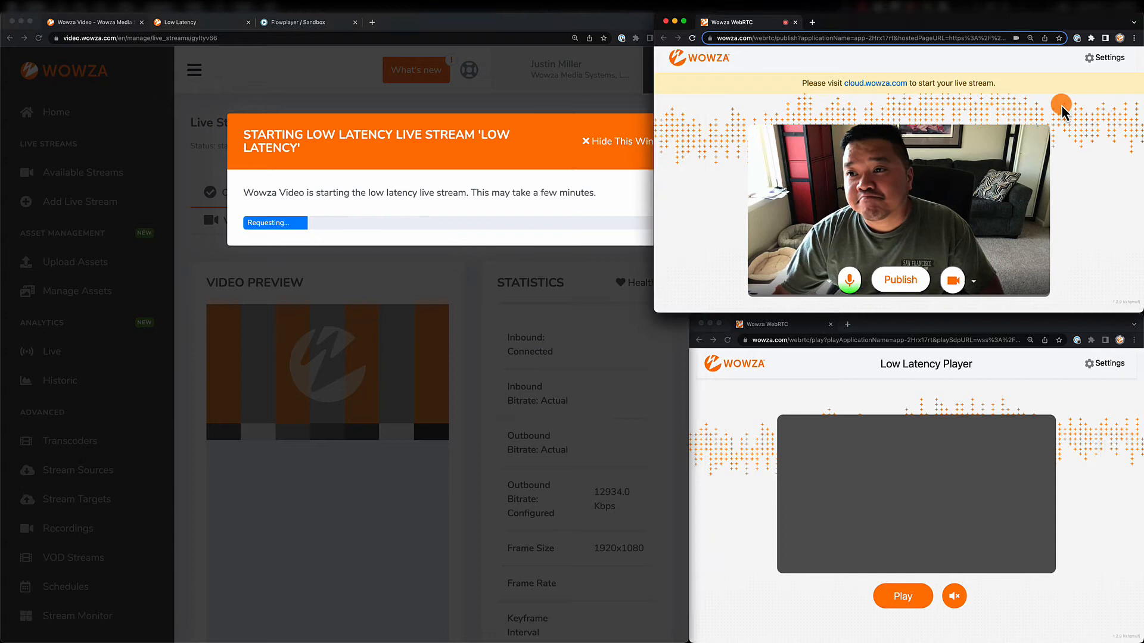
click(1107, 57)
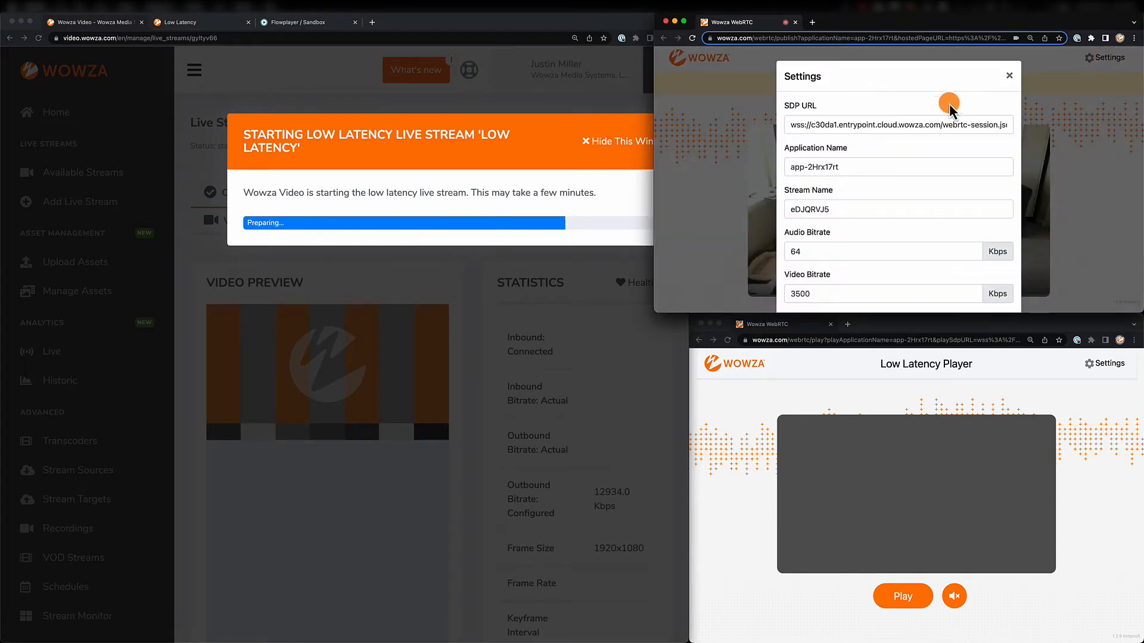
mouse_move(883, 160)
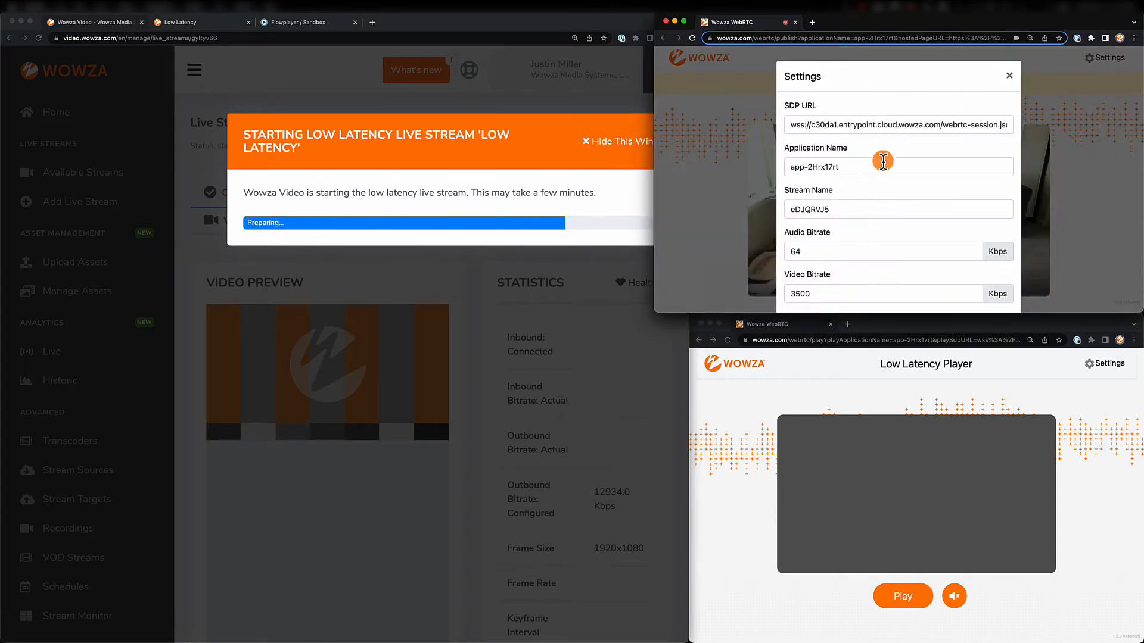
mouse_move(882, 101)
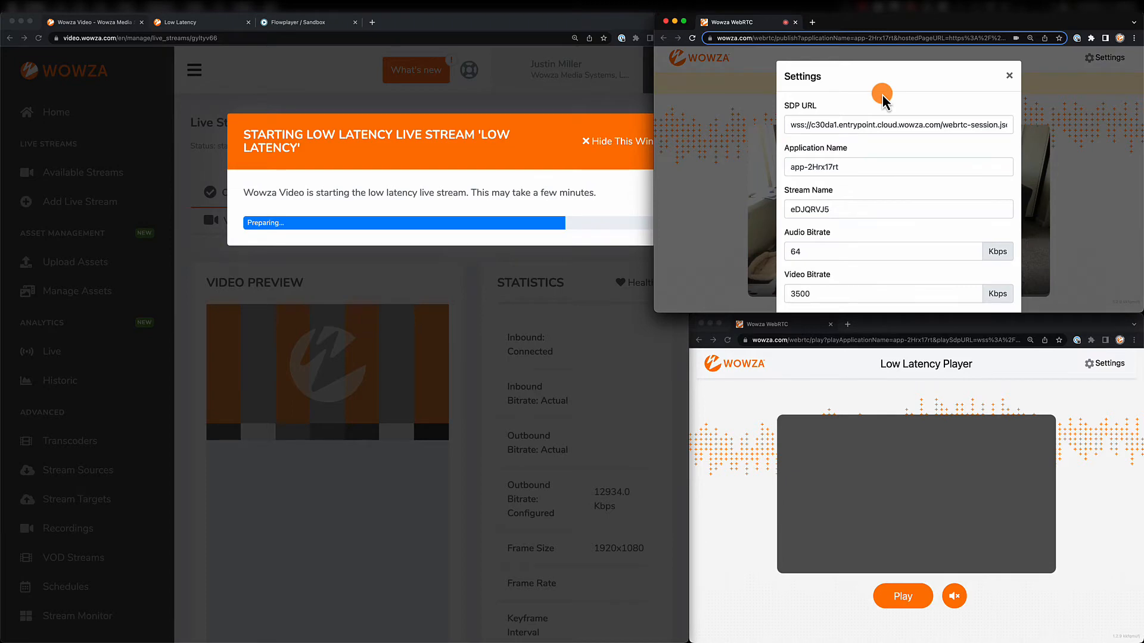
mouse_move(1009, 75)
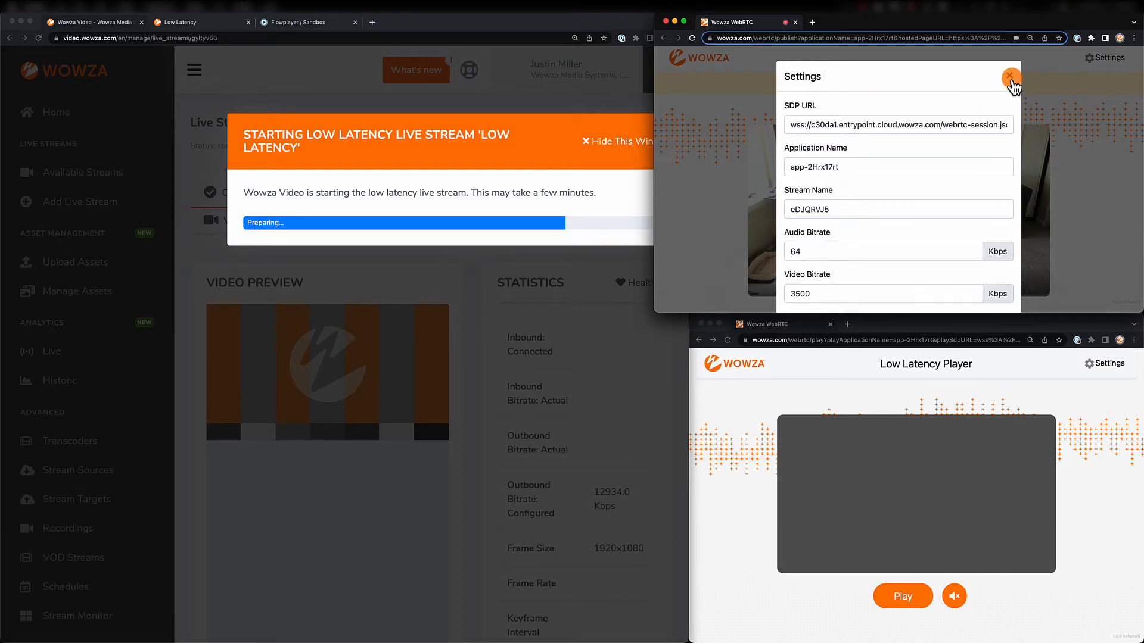
Step: Close the publish settings and select OBS Virtual Camera as the publish page's camera
click(1009, 73)
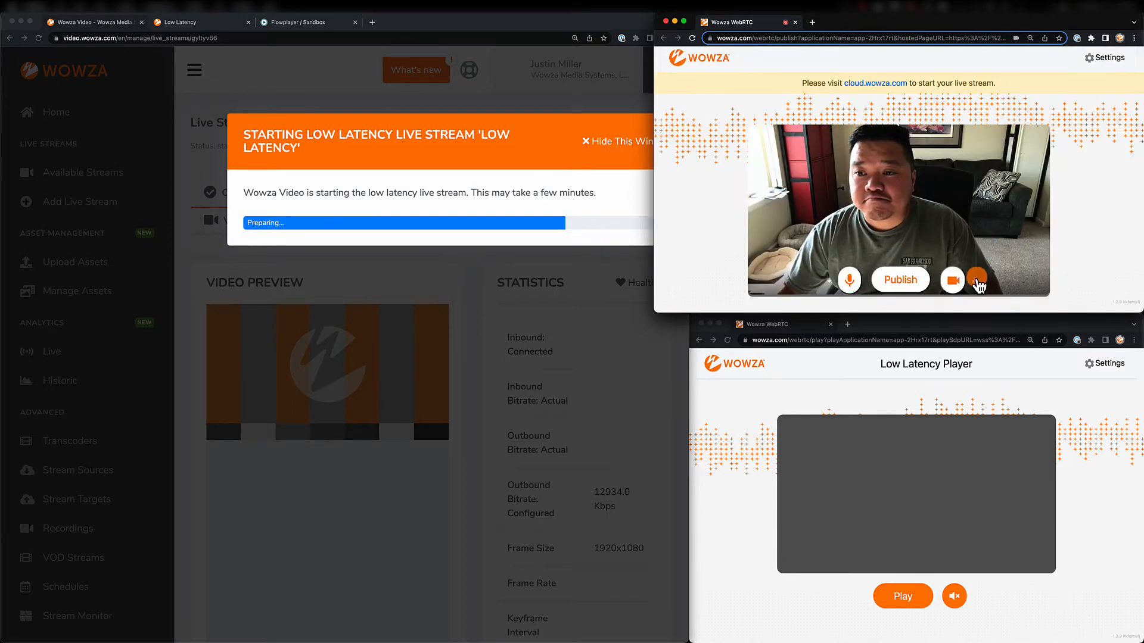
click(975, 280)
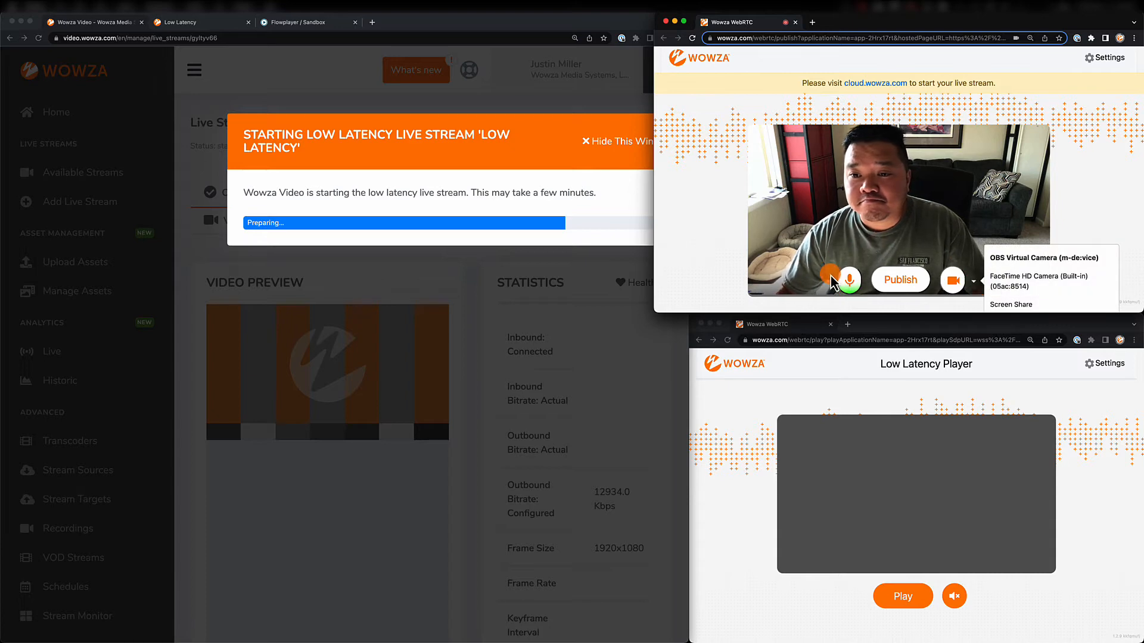
click(831, 280)
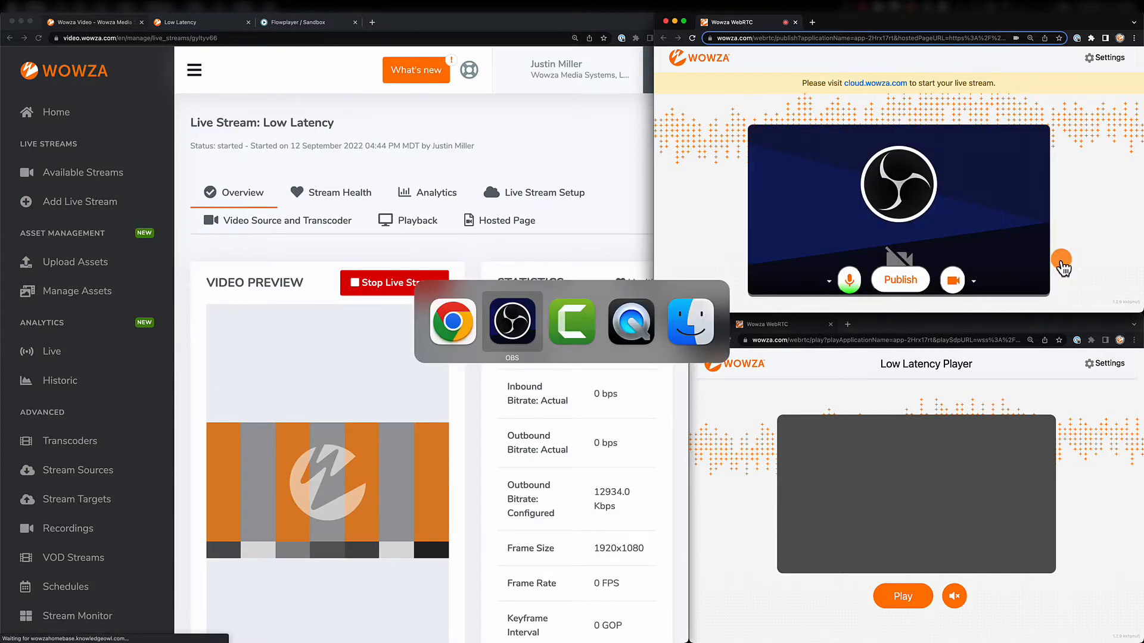
Step: Start the OBS virtual camera, feeding the interview scene with its clock overlay
click(512, 322)
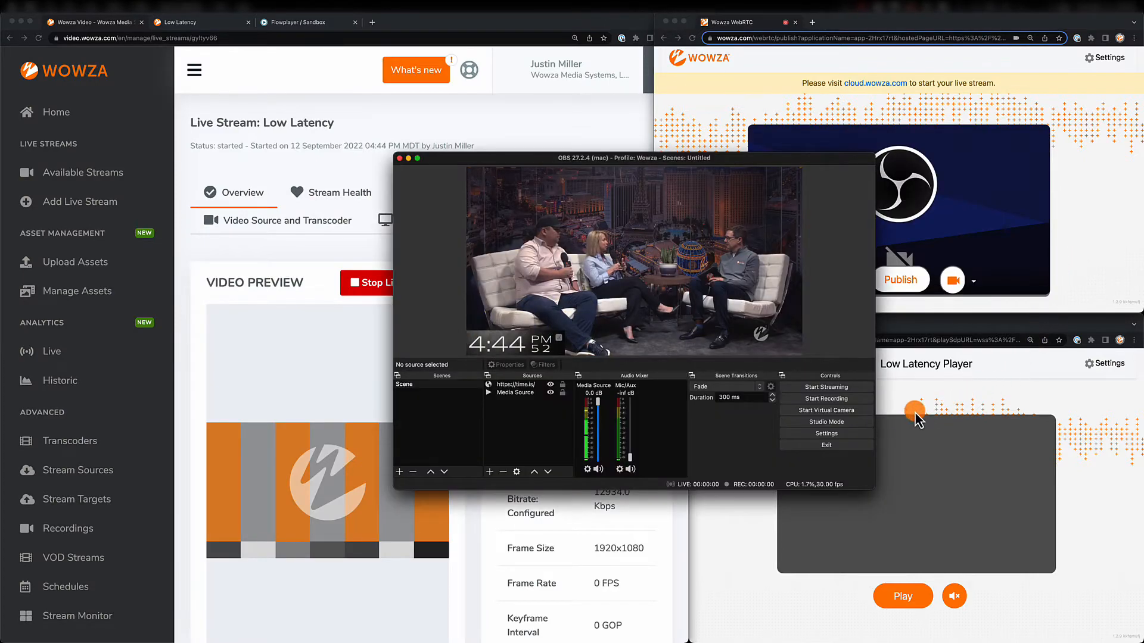
mouse_move(826, 410)
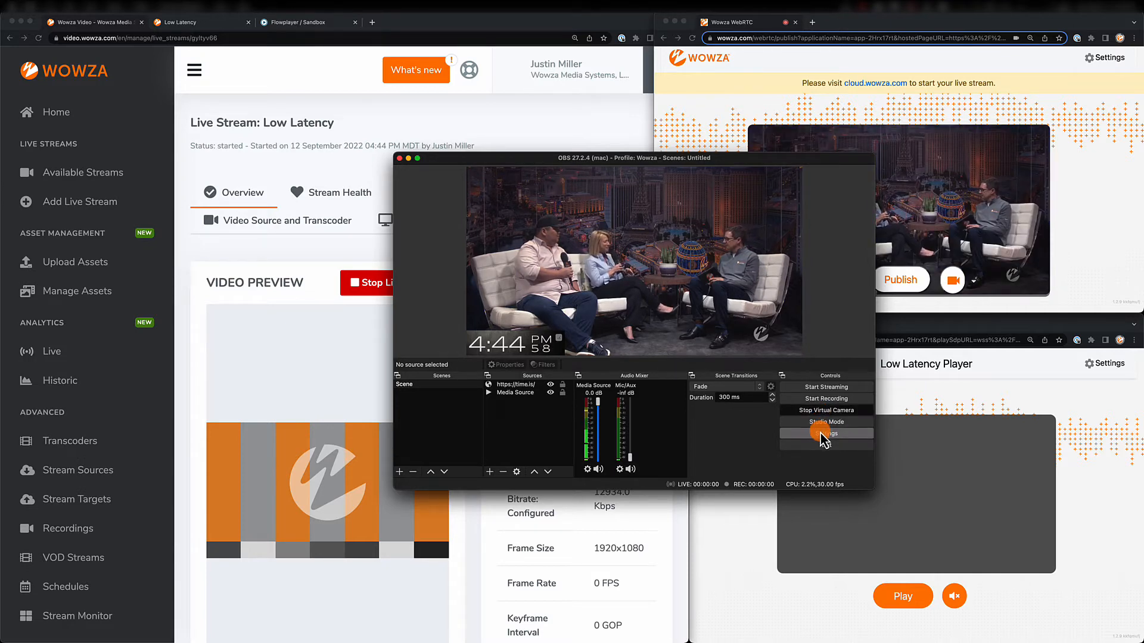
click(826, 433)
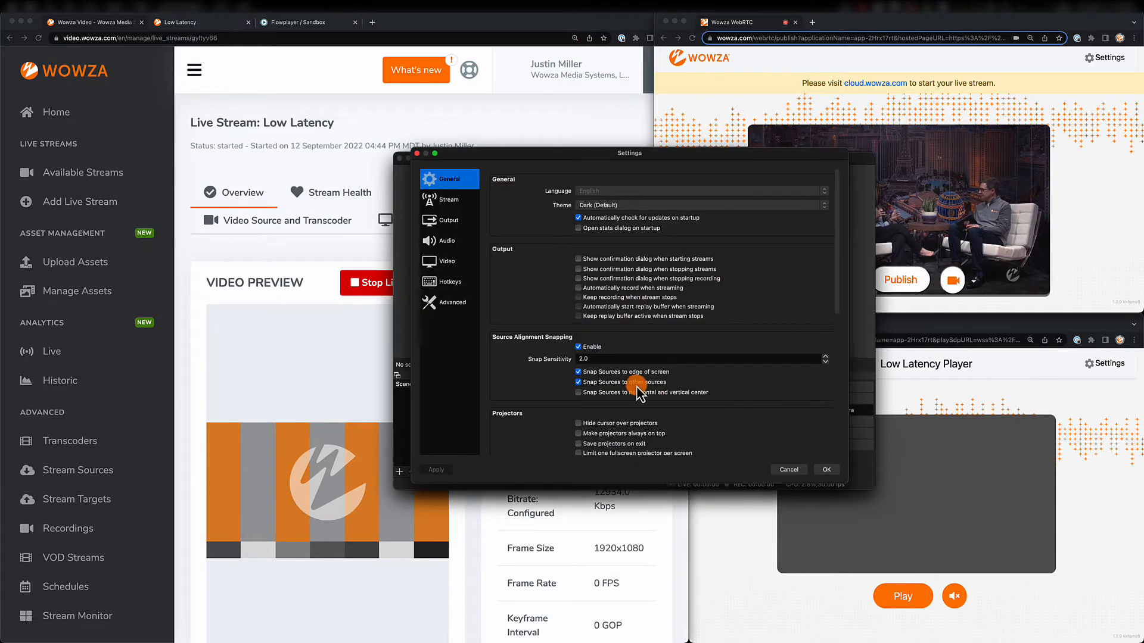
click(446, 241)
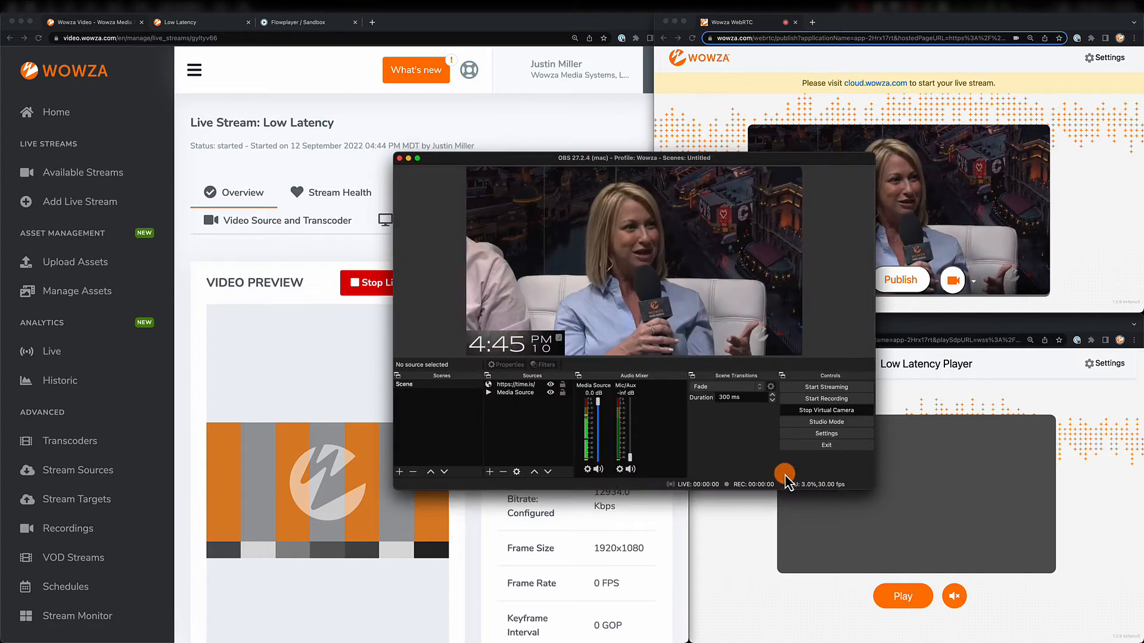
right_click(619, 470)
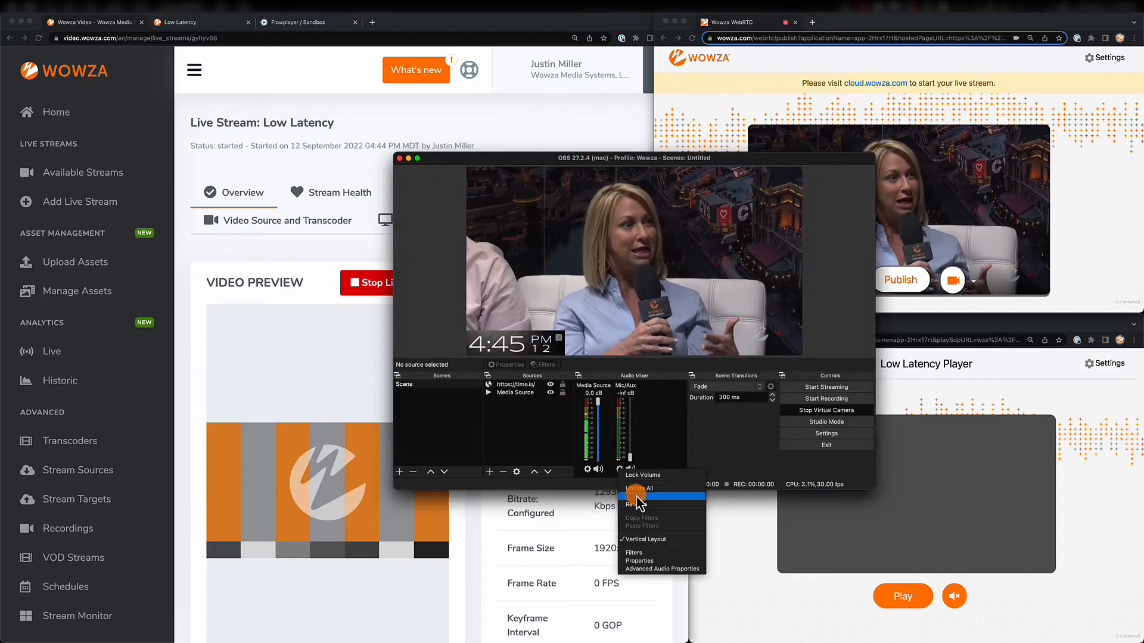
click(657, 569)
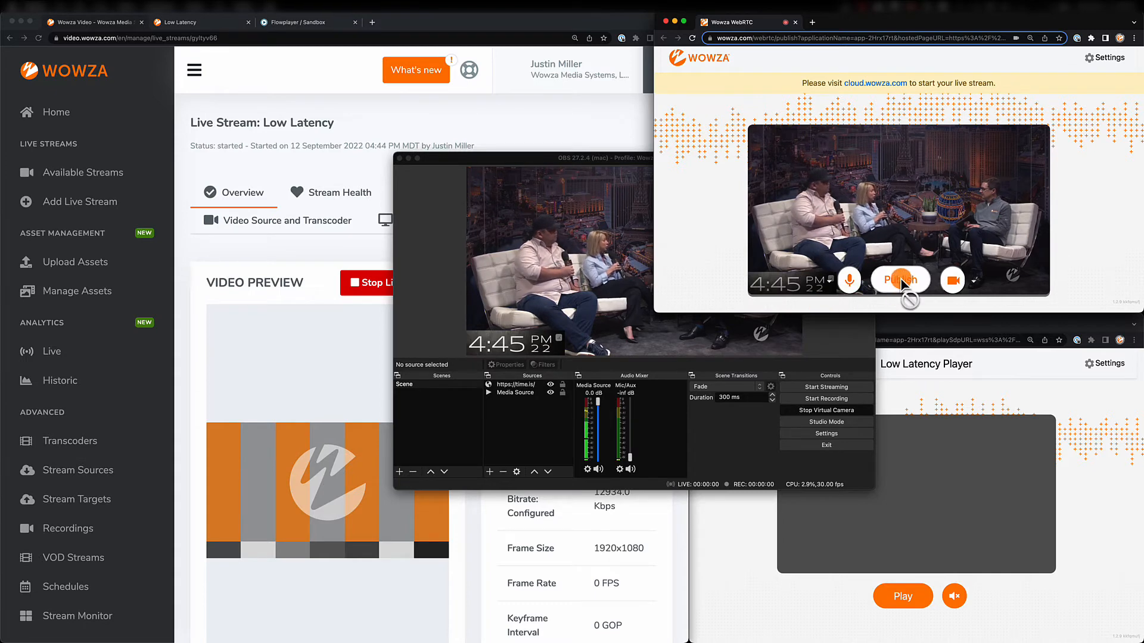
Step: Publish the OBS interview feed over WebRTC and play it in the Low Latency Player
click(900, 280)
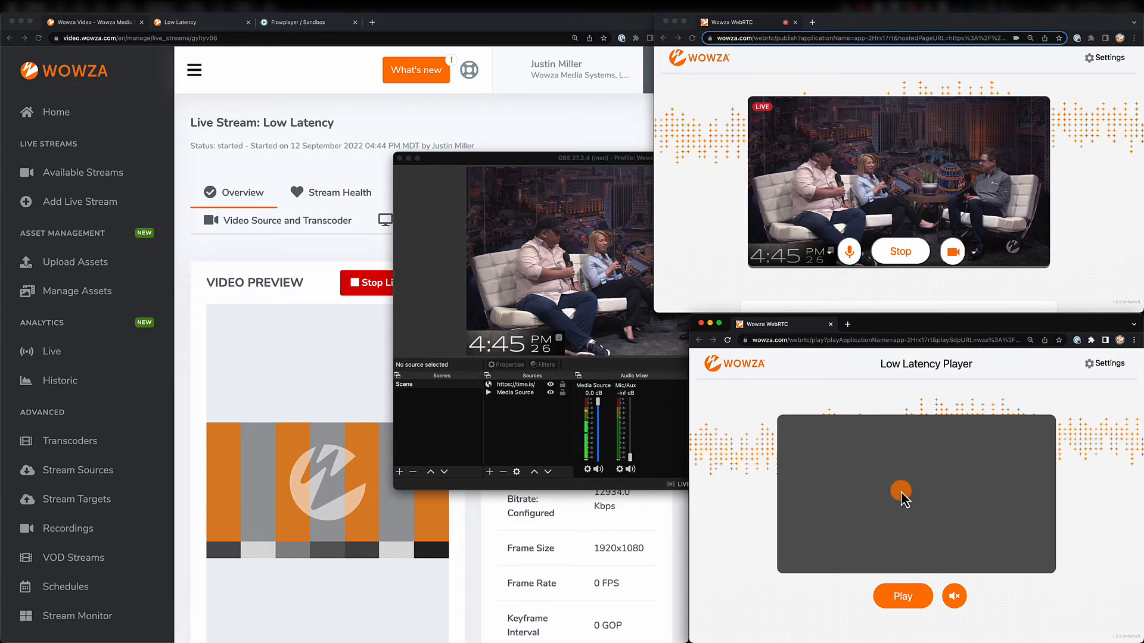
click(902, 596)
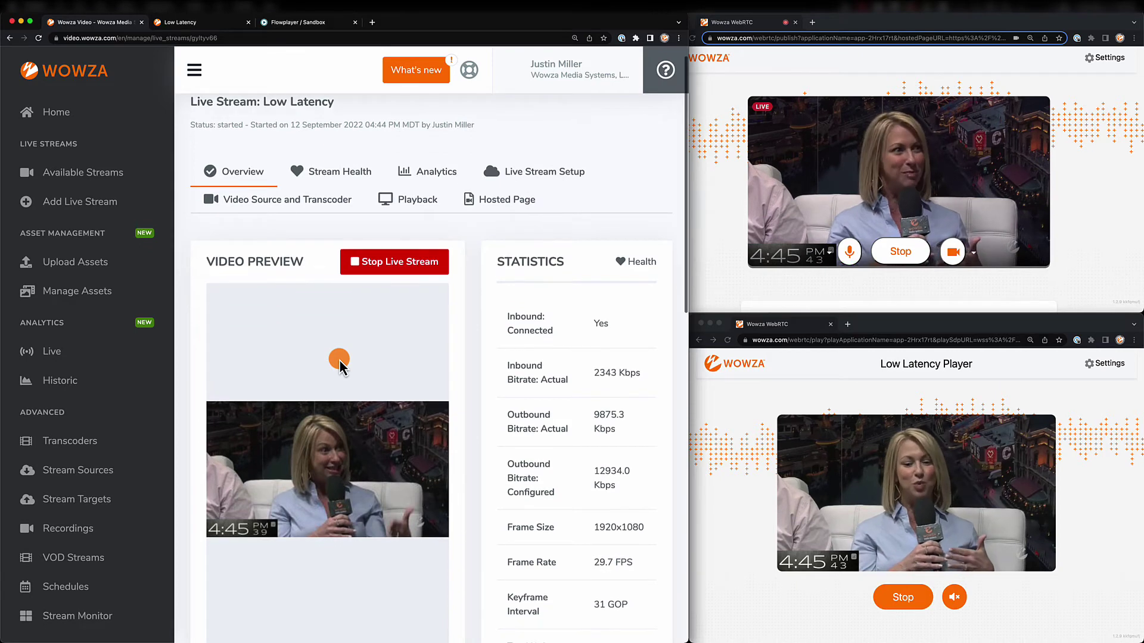
Step: Watch the live interview on the hosted page, then return to the embed code and HLS URL
scroll(down, 3)
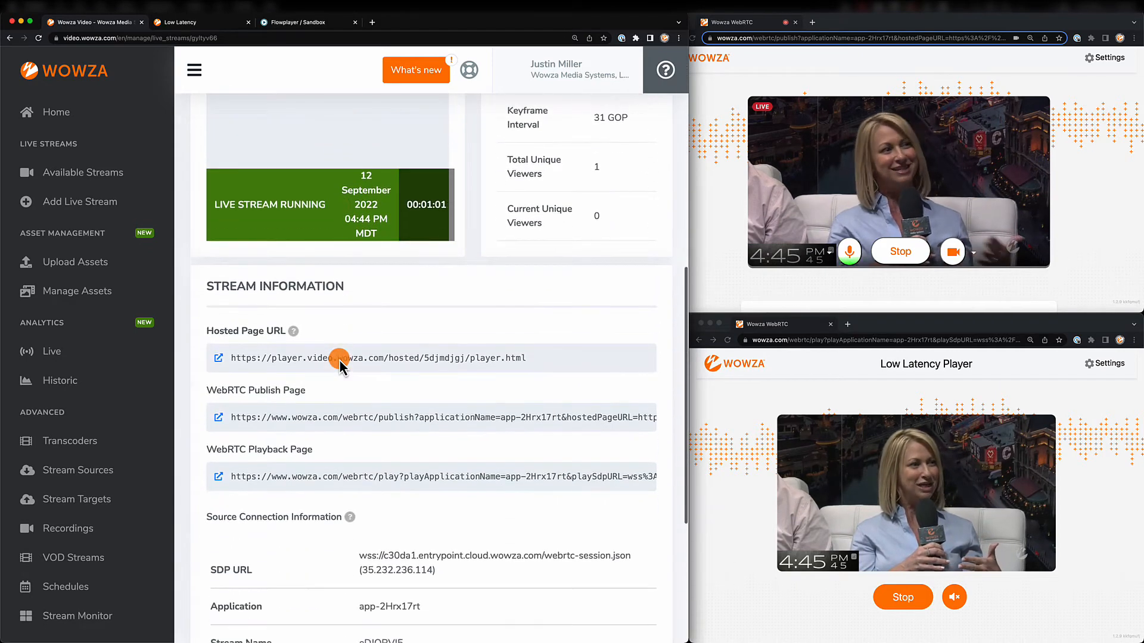
scroll(down, 3)
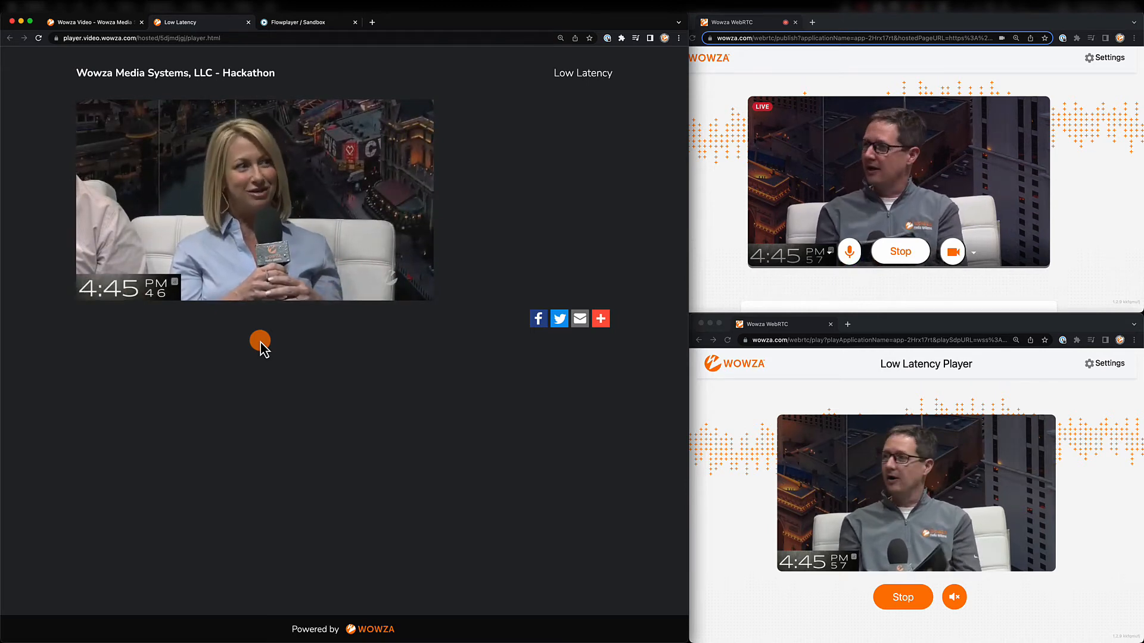
click(95, 22)
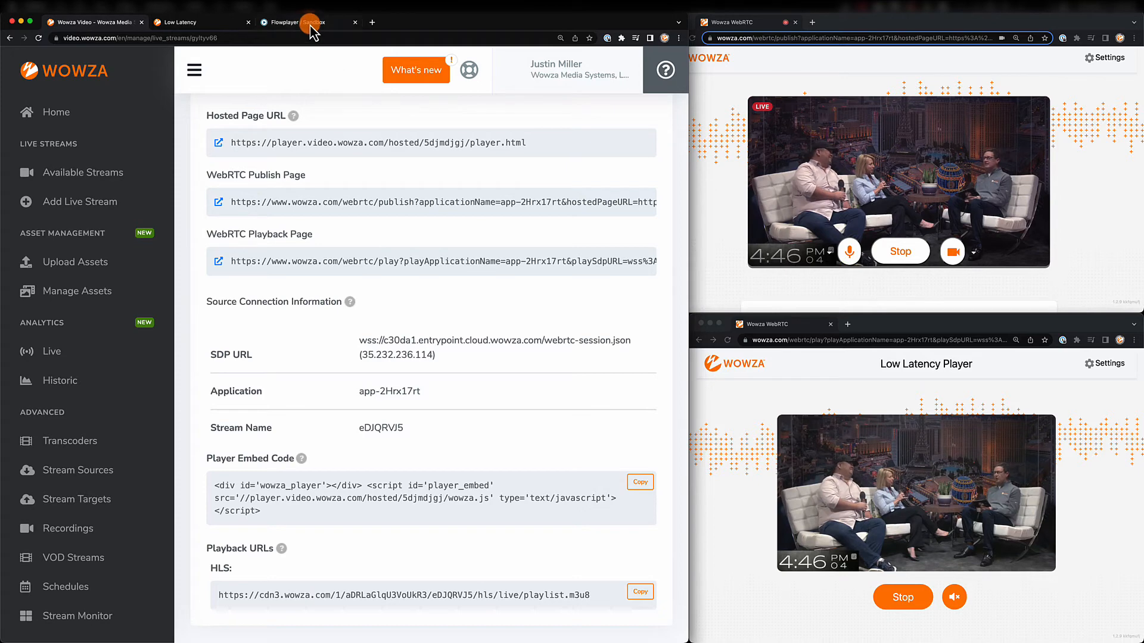
Step: Switch to the Flowplayer Sandbox tab to play the stream's HLS URL
click(309, 22)
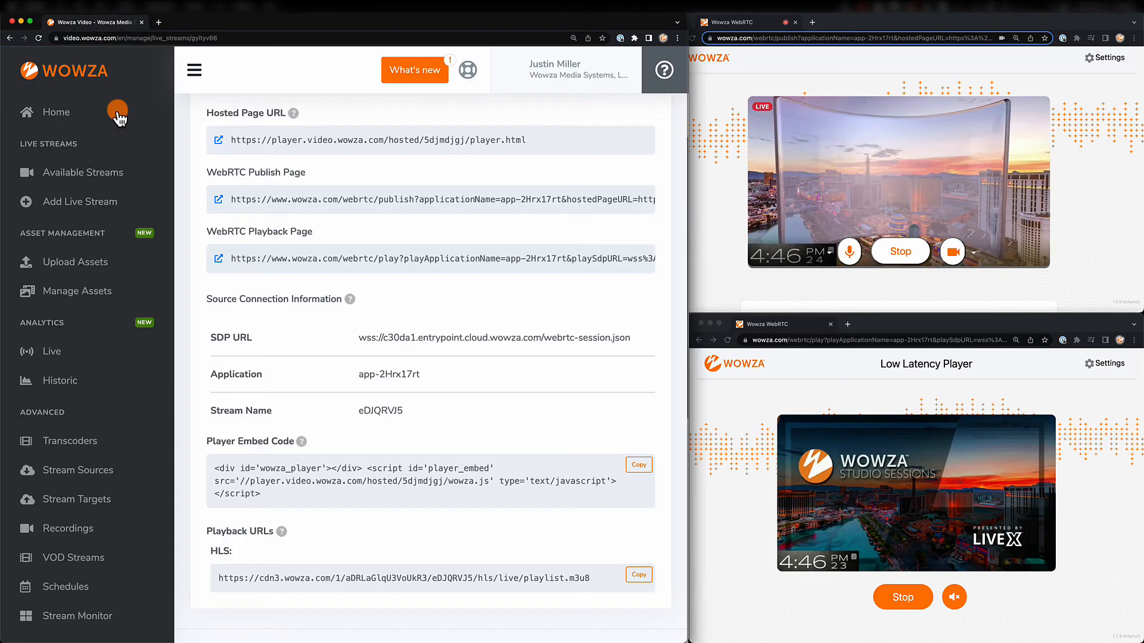
Step: Browse the Stream Targets table, then go to the Transcoders list showing Low Latency
click(76, 499)
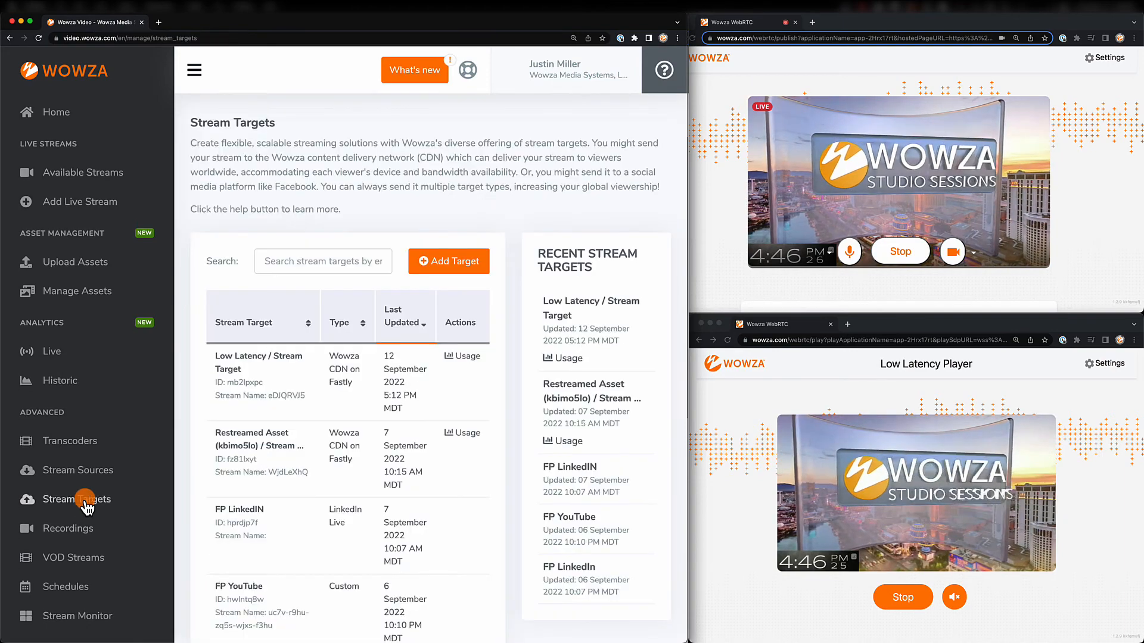
click(449, 261)
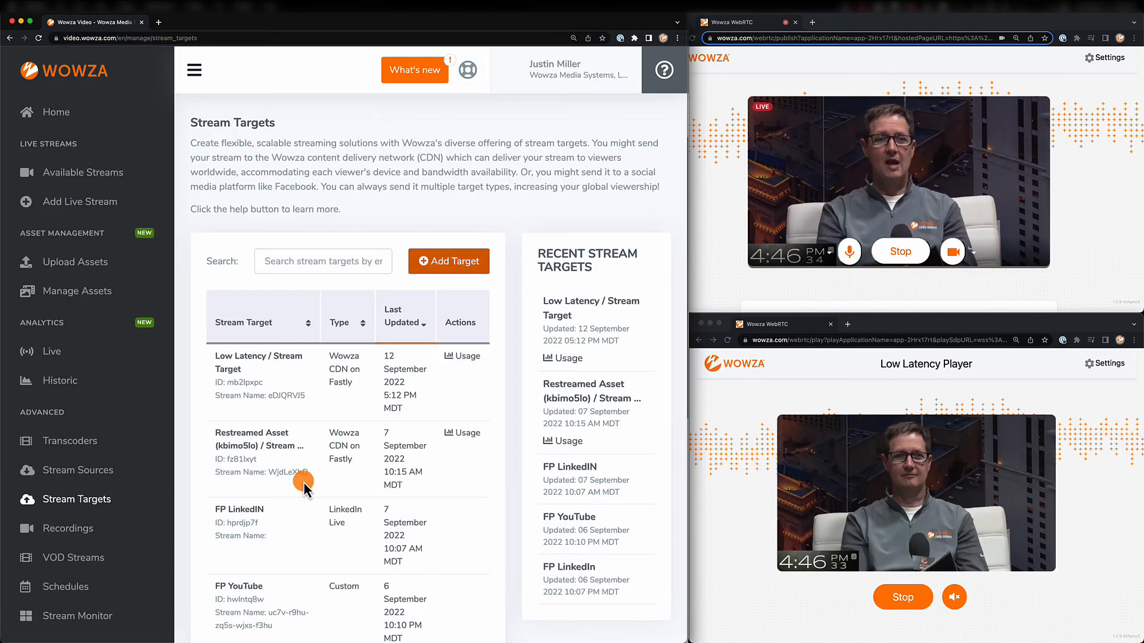
click(70, 441)
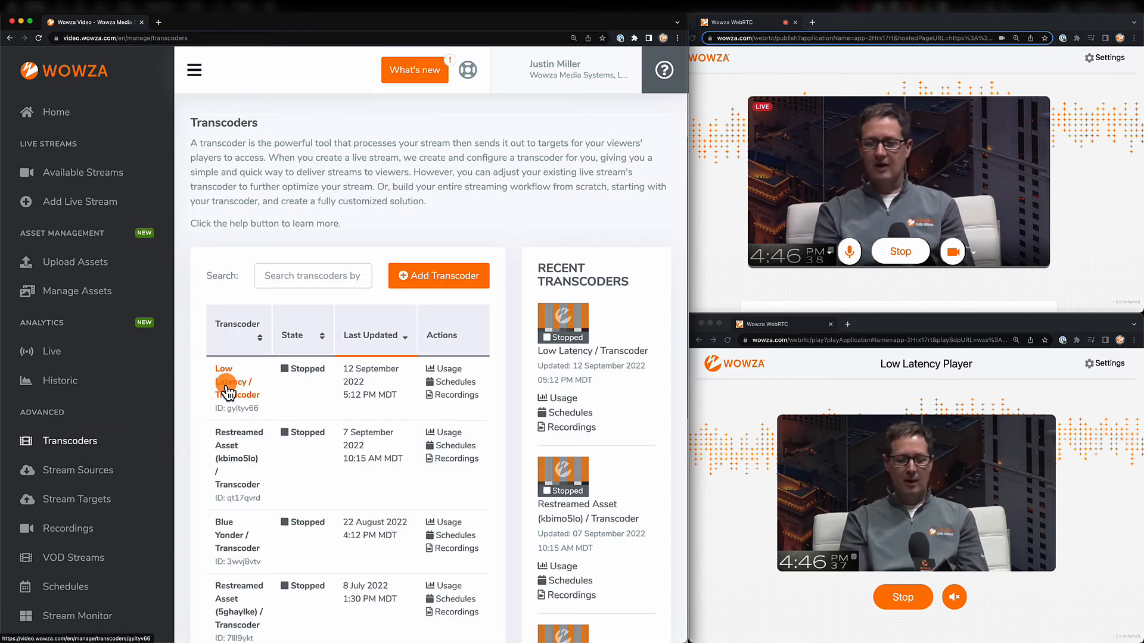
Step: Open the Low Latency transcoder's details and scroll down to its outputs
click(228, 388)
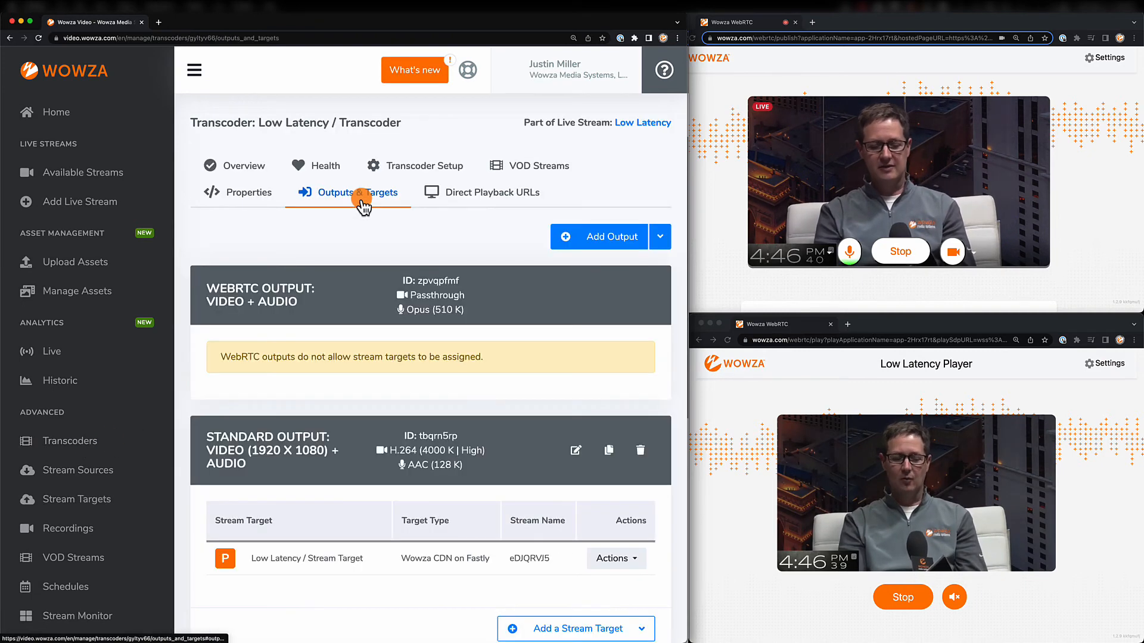
scroll(down, 3)
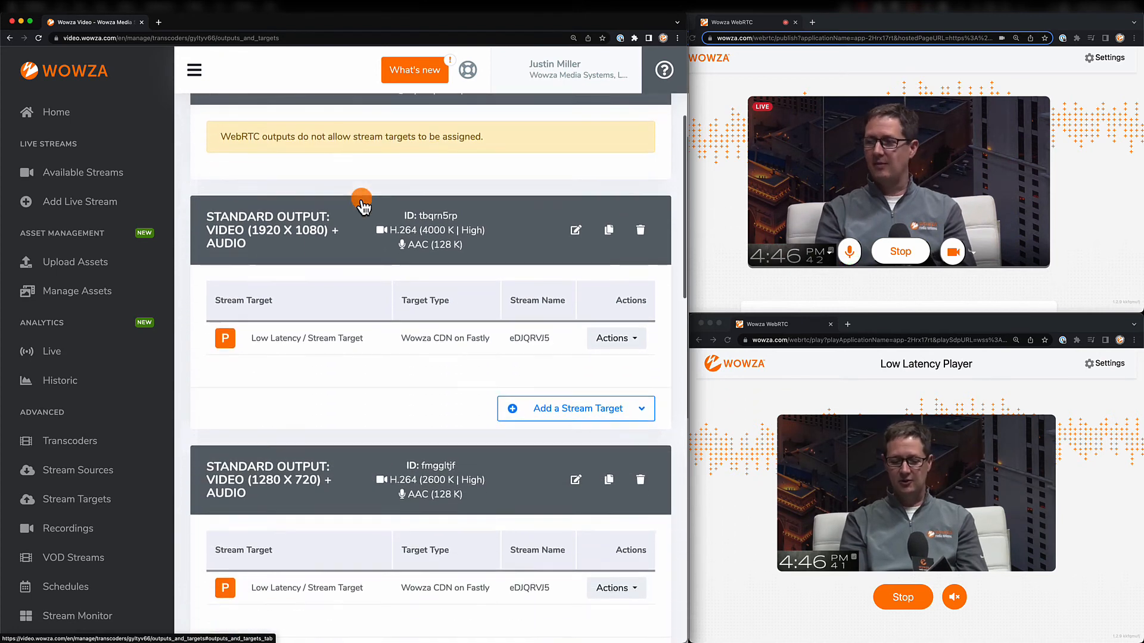
scroll(down, 3)
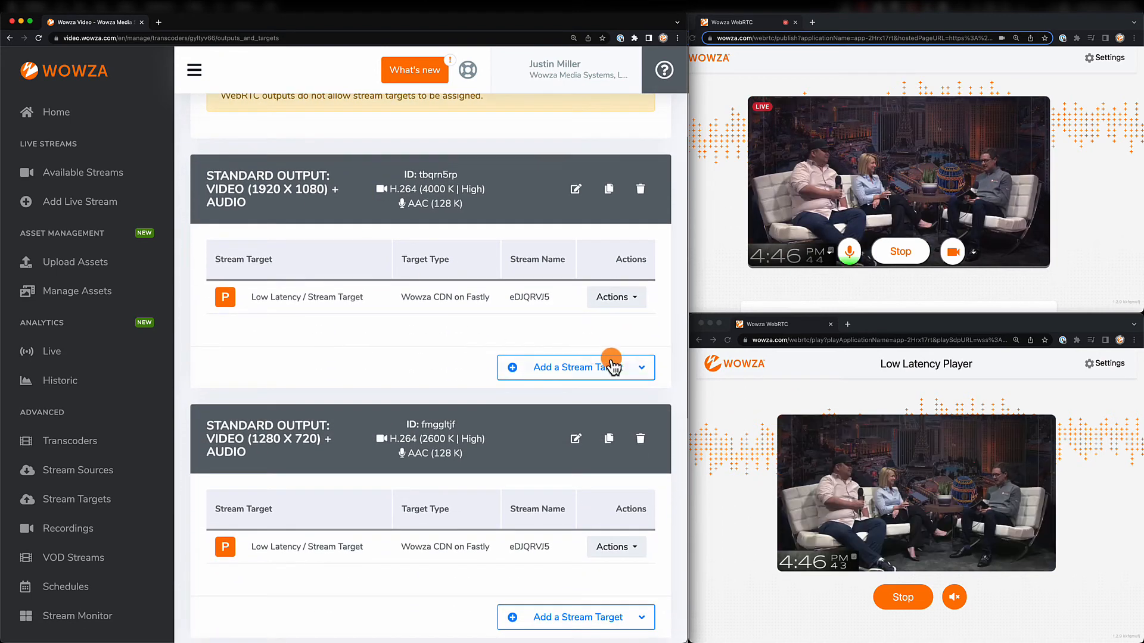
Step: Begin assigning an existing stream target to the 1080p output, then cancel
click(642, 368)
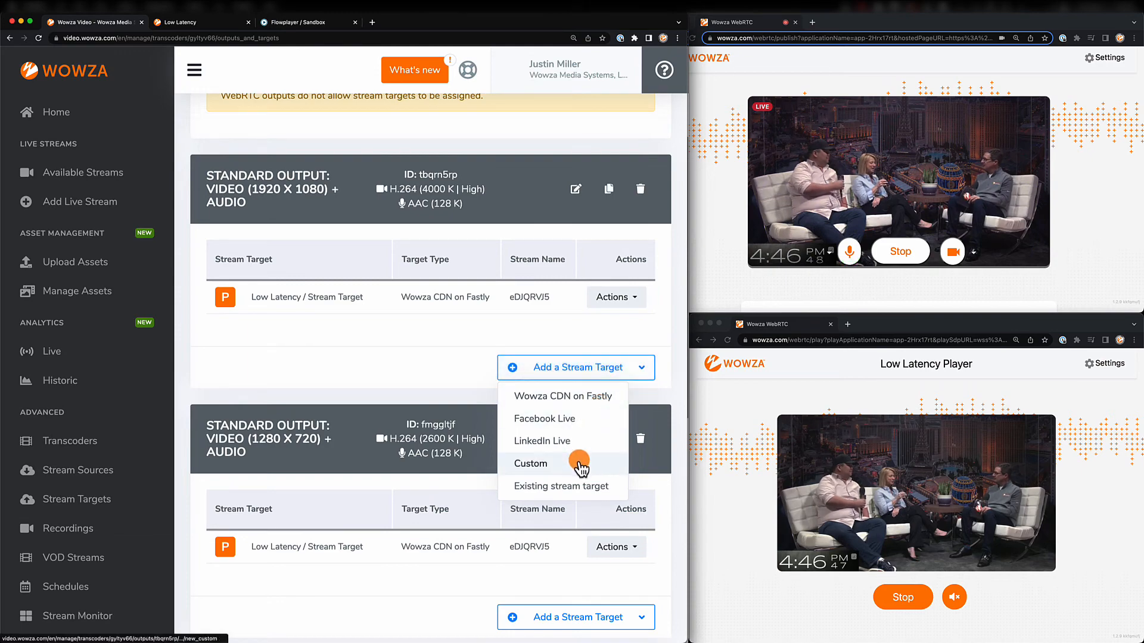
click(556, 486)
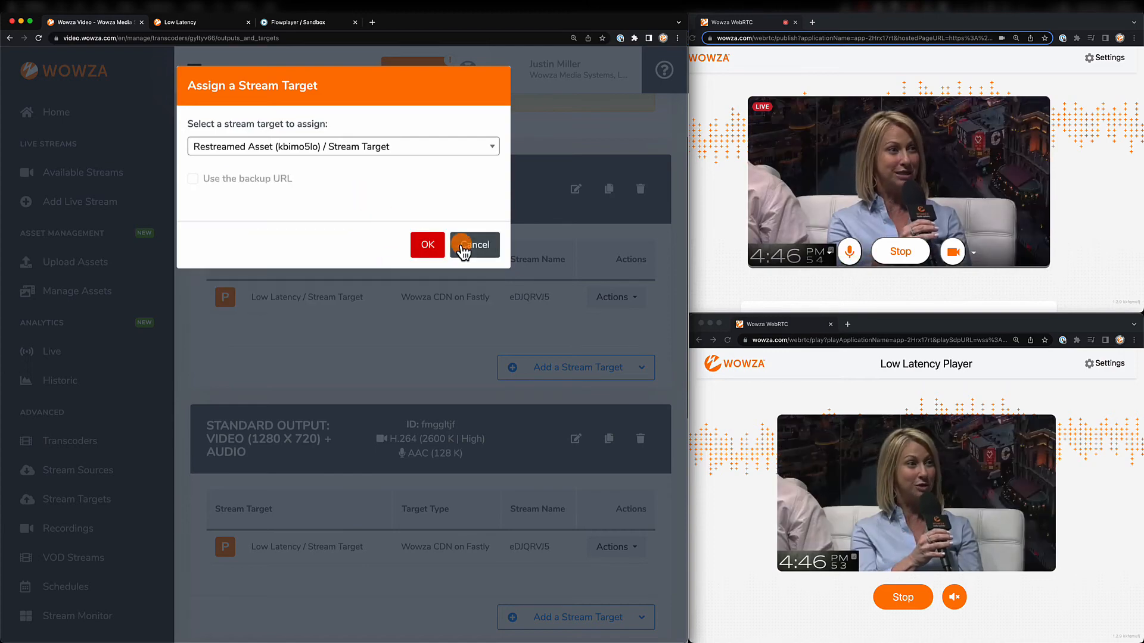
click(474, 244)
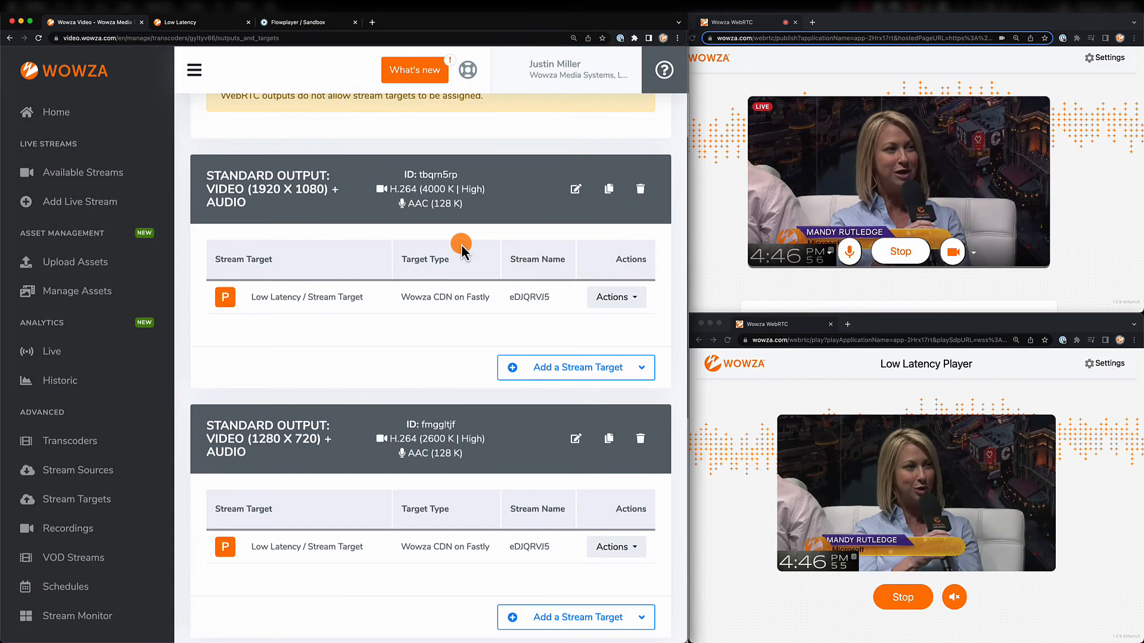